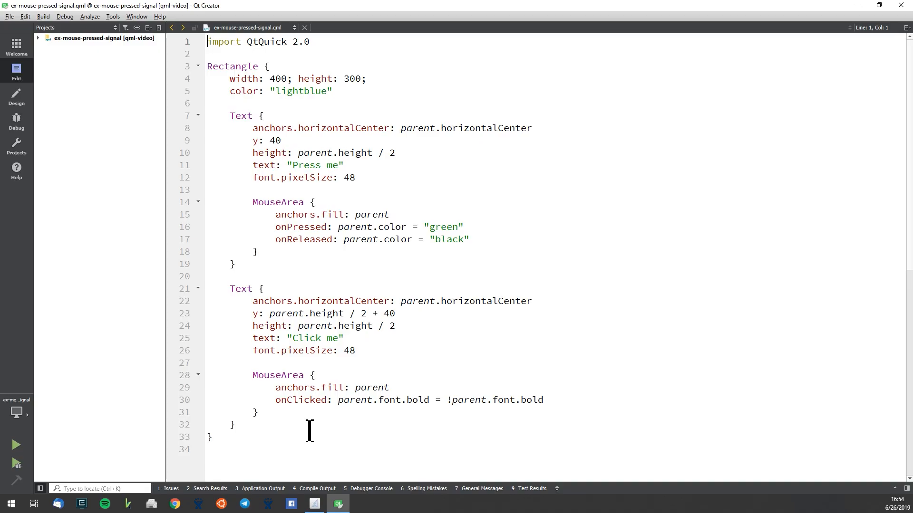
Delete anchors.fill: parent from both MouseArea blocks and launch qmlscene.
left_click(364, 214)
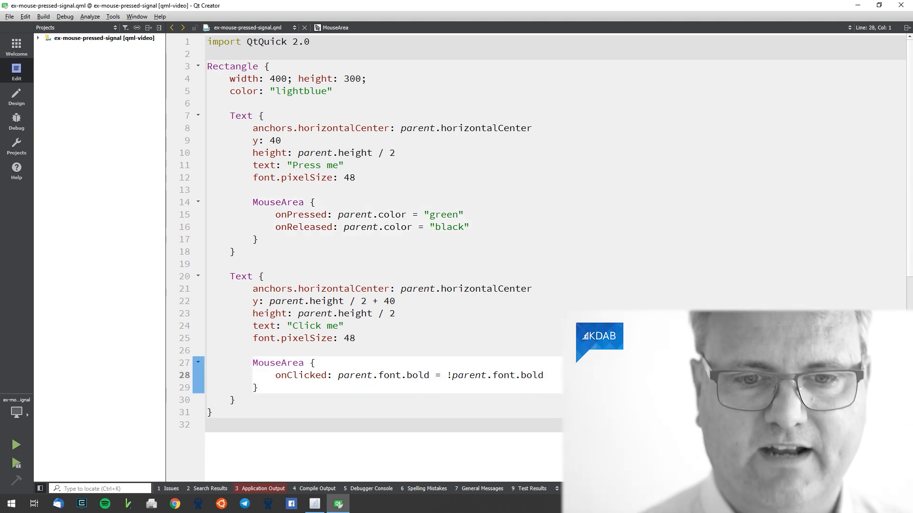
left_click(16, 444)
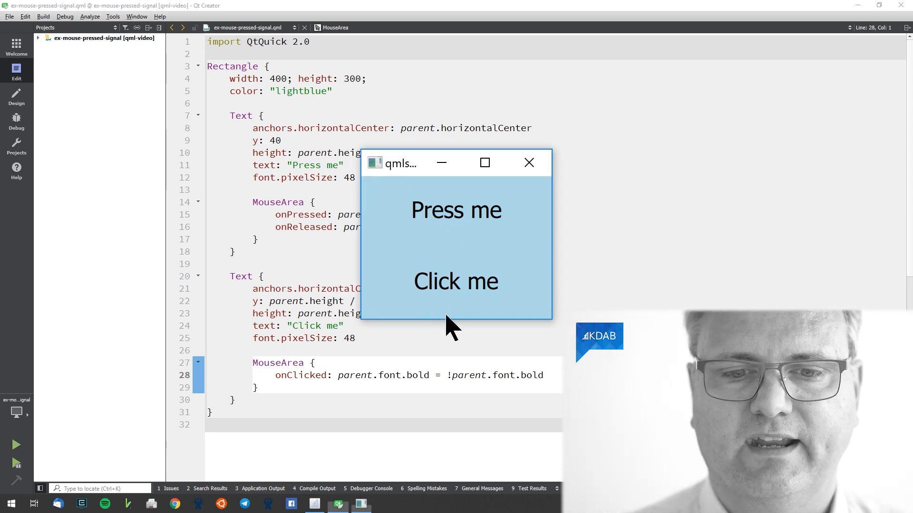
mouse_move(471, 302)
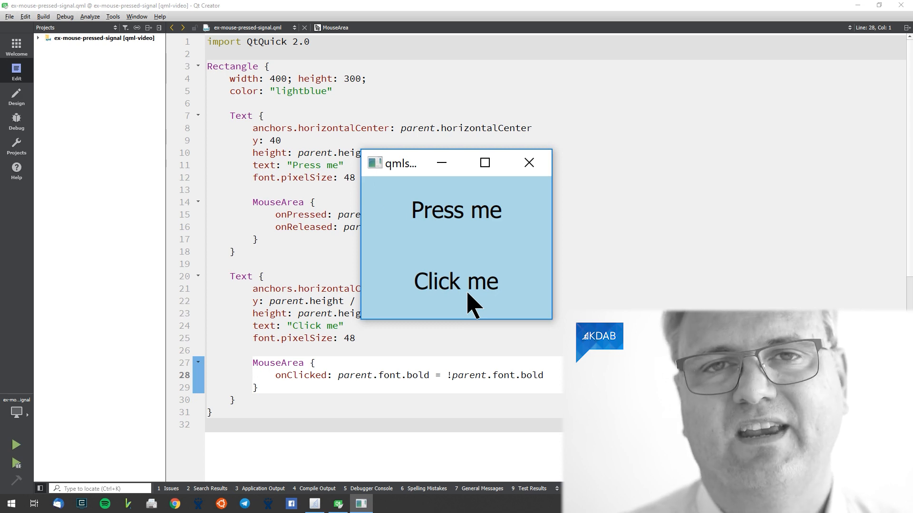
mouse_move(468, 219)
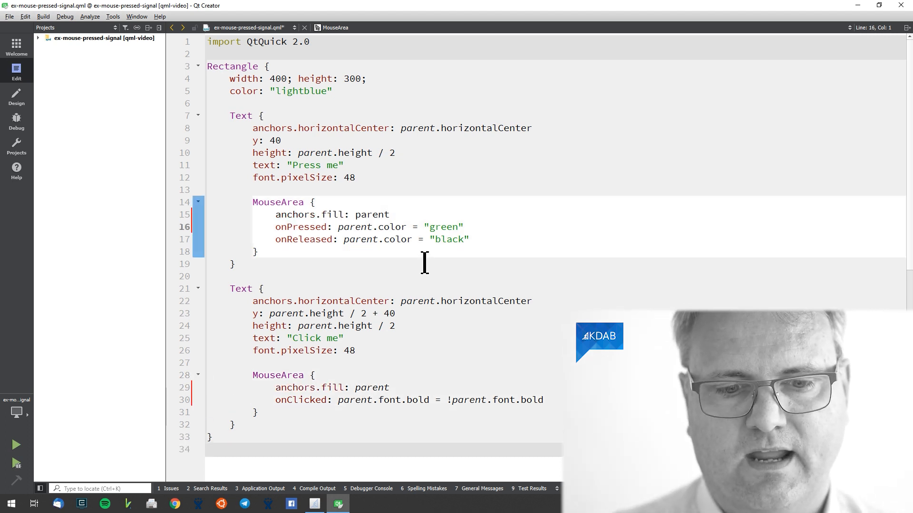
mouse_move(405, 224)
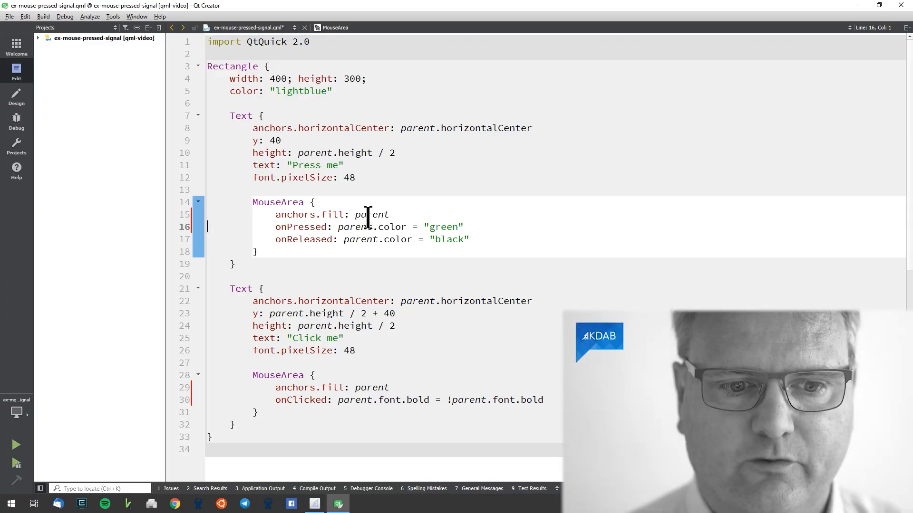
mouse_move(271, 128)
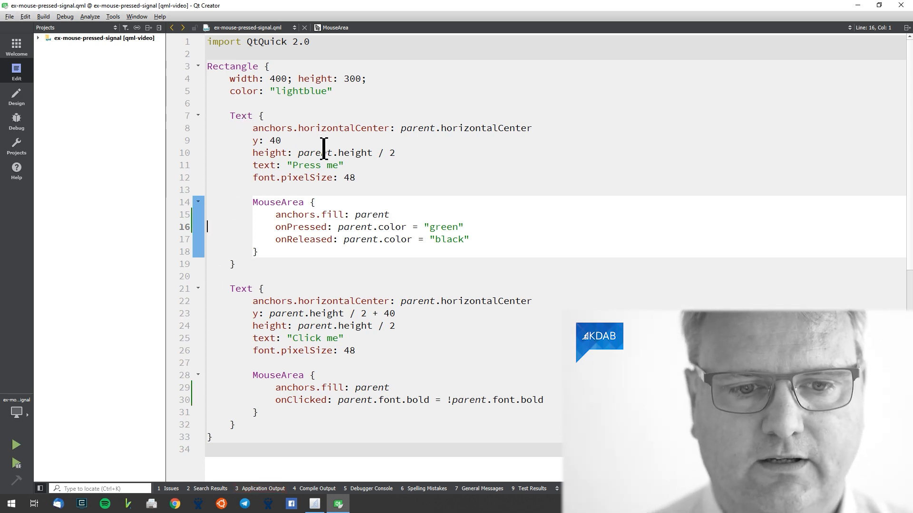
Run the scene, press 'Press me' to turn it green and toggle 'Click me' bold twice.
left_click(16, 445)
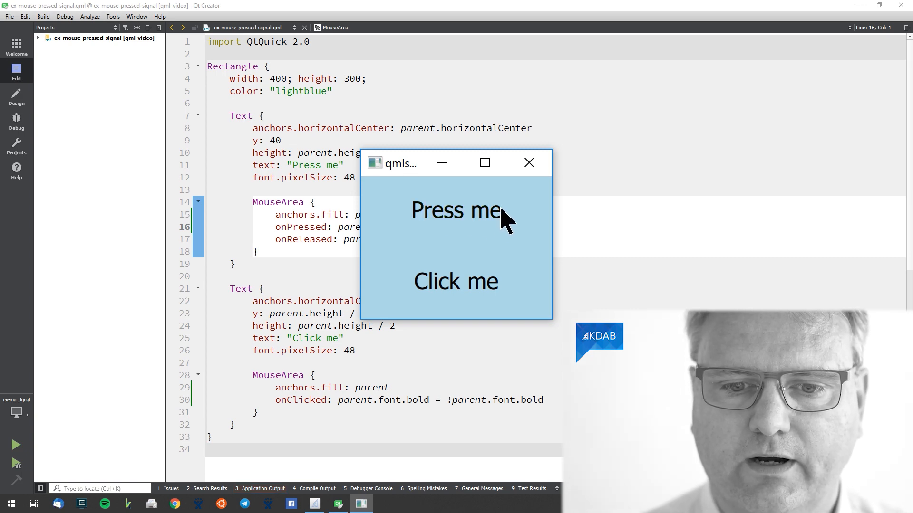
mouse_move(474, 225)
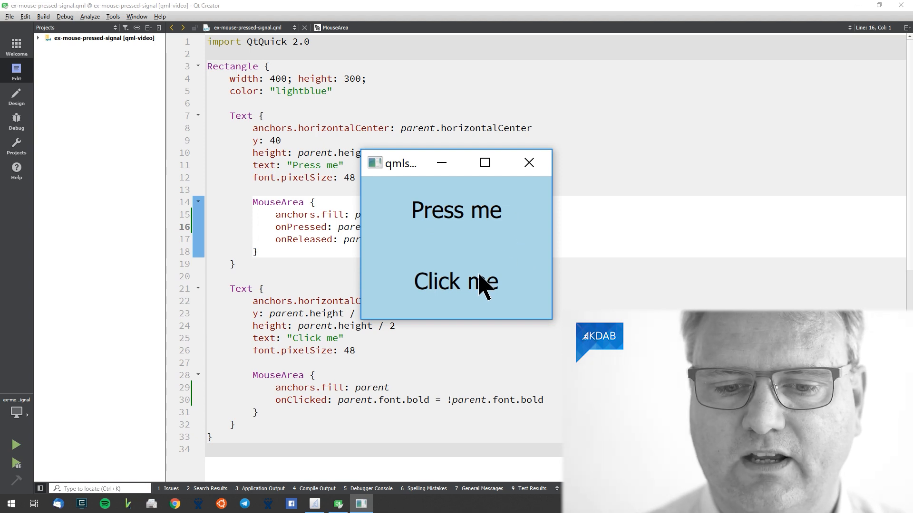
mouse_move(443, 272)
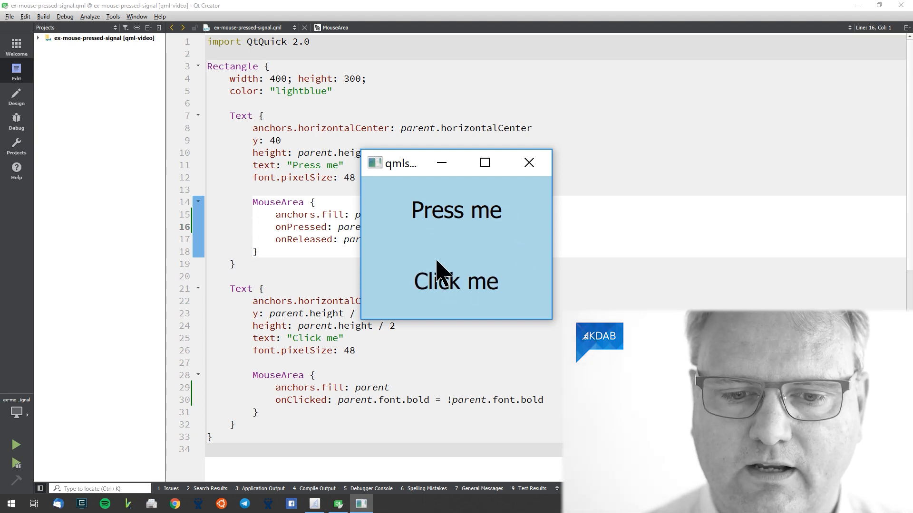
left_click(455, 210)
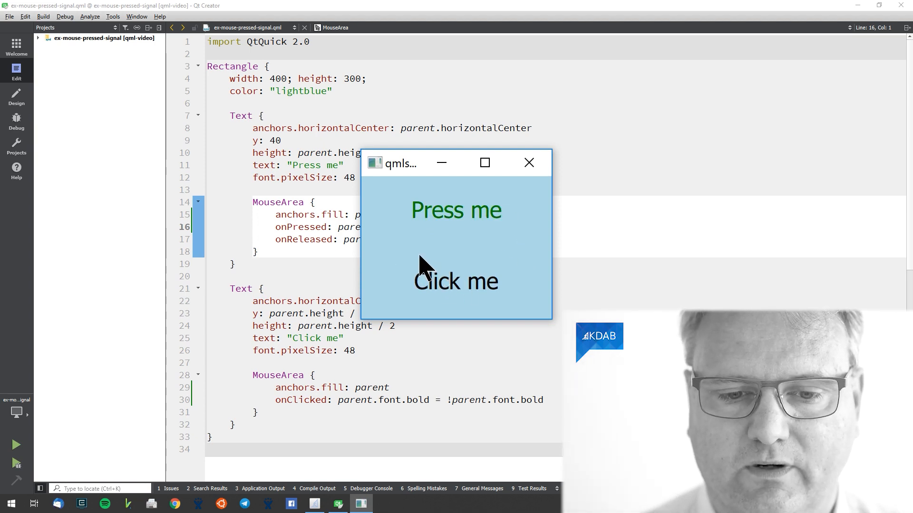
left_click(455, 282)
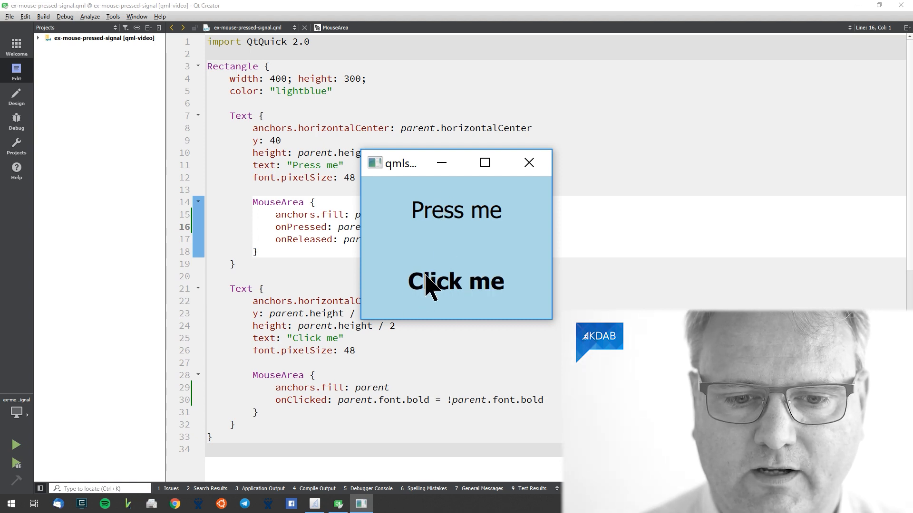
left_click(455, 281)
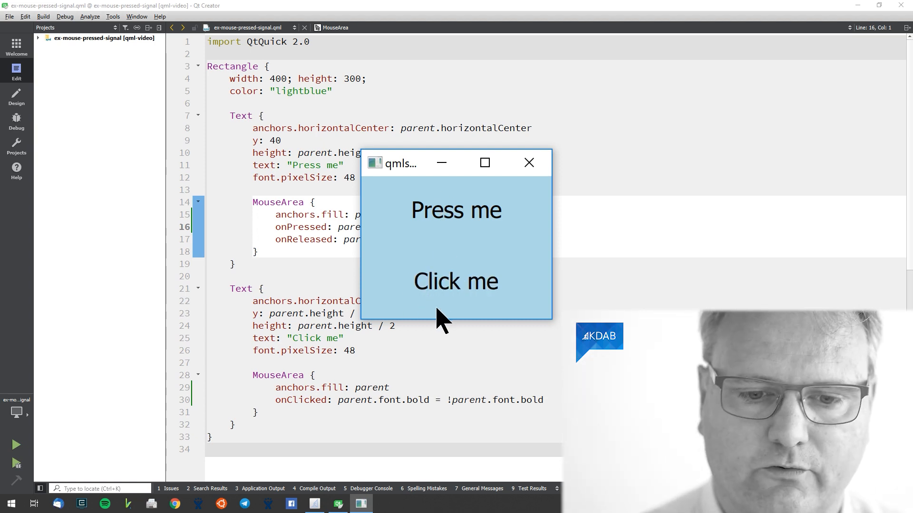
mouse_move(533, 294)
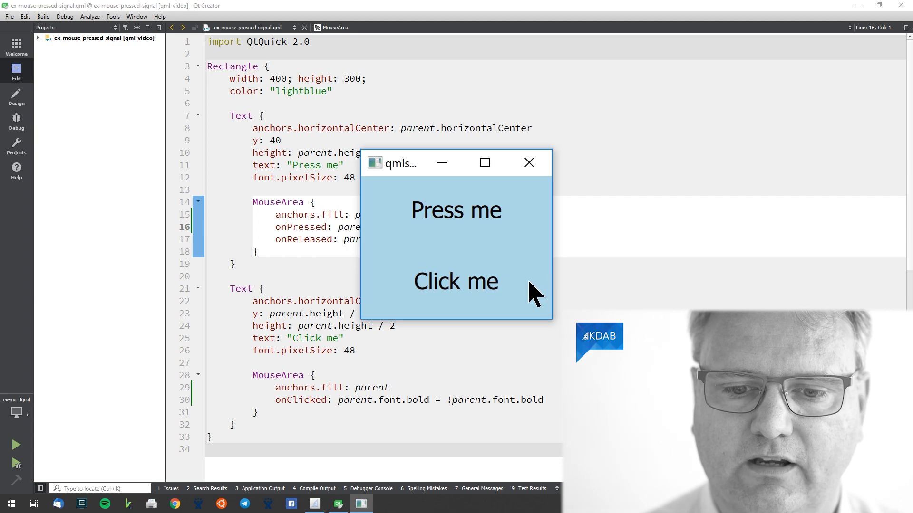
left_click(528, 163)
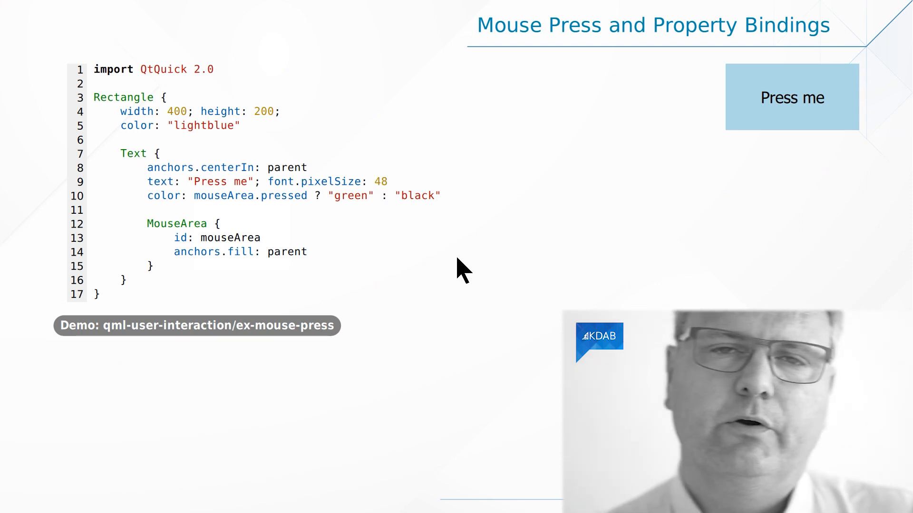
mouse_move(156, 169)
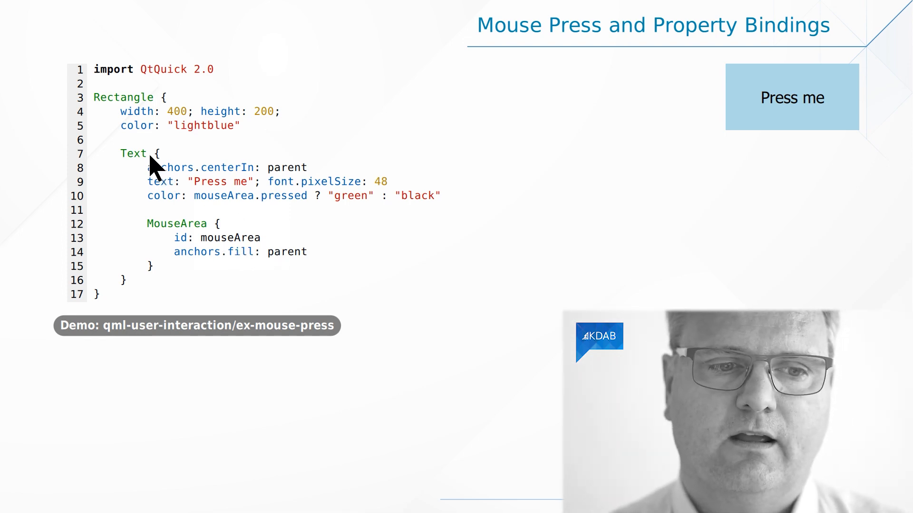
mouse_move(268, 216)
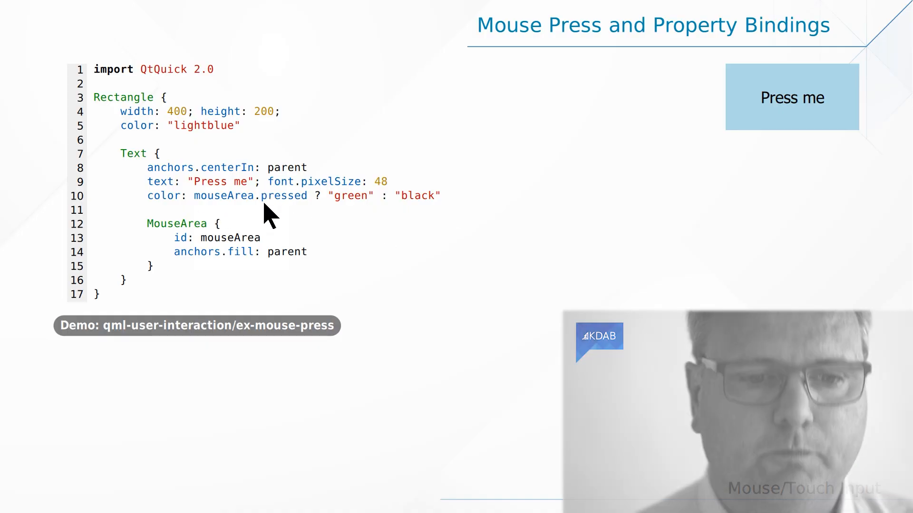
mouse_move(317, 209)
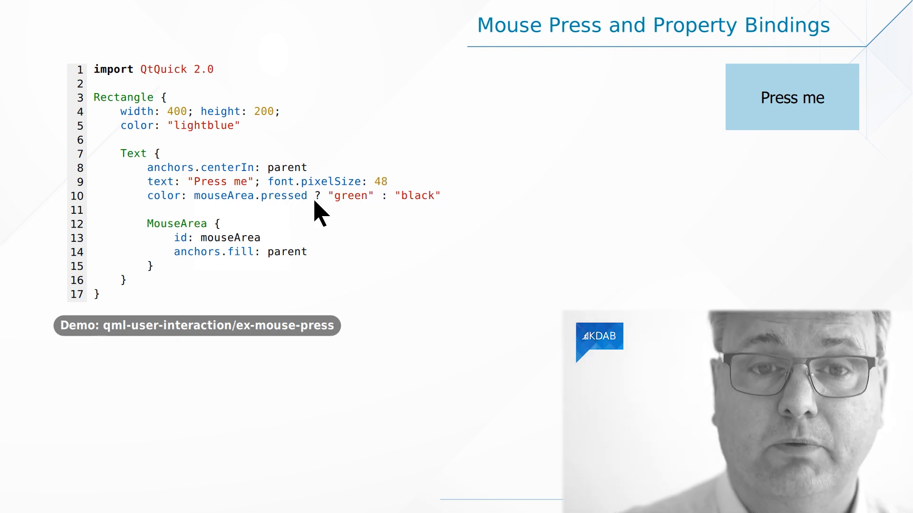
mouse_move(387, 209)
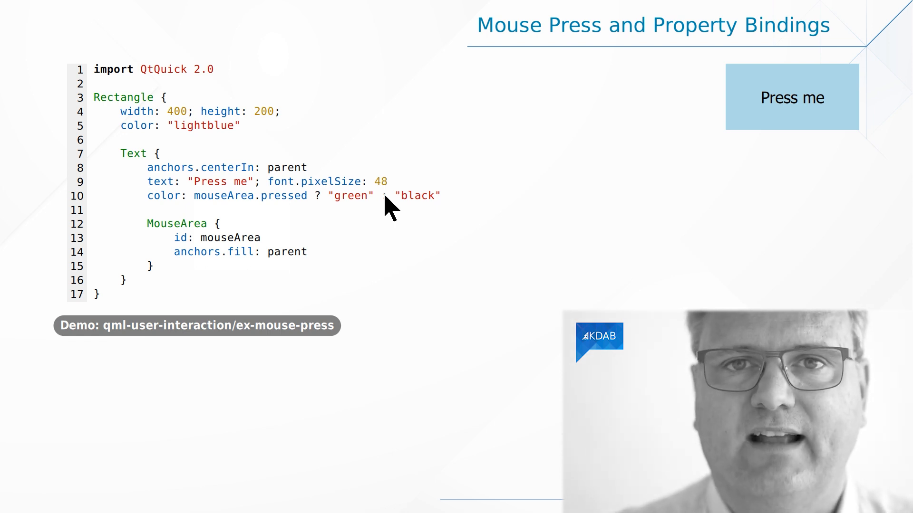
mouse_move(252, 256)
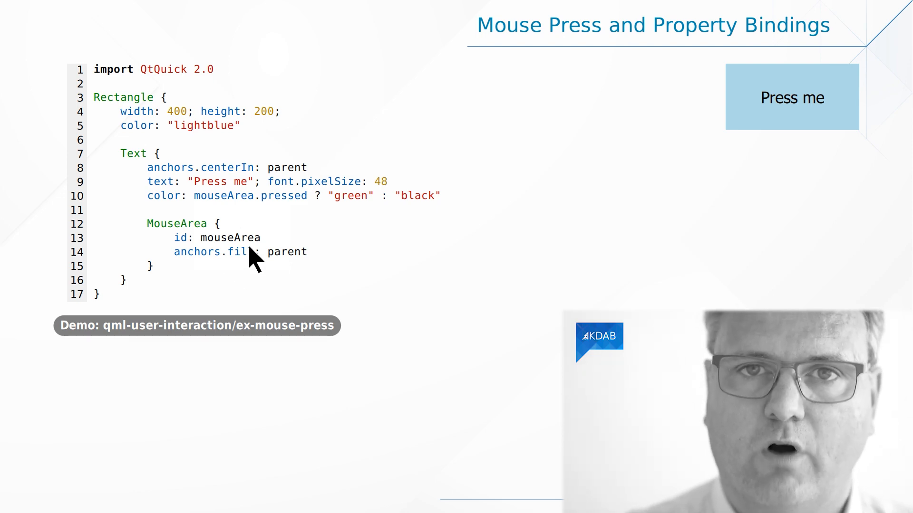
mouse_move(265, 206)
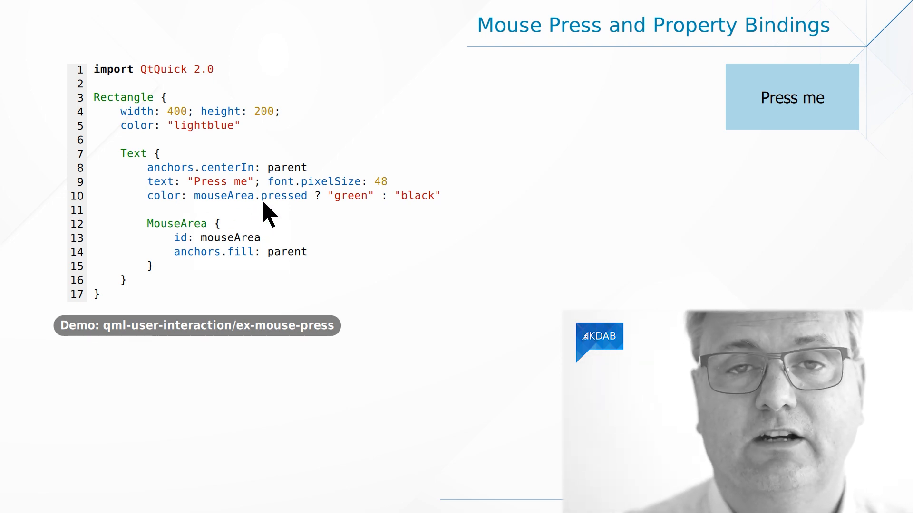
mouse_move(451, 212)
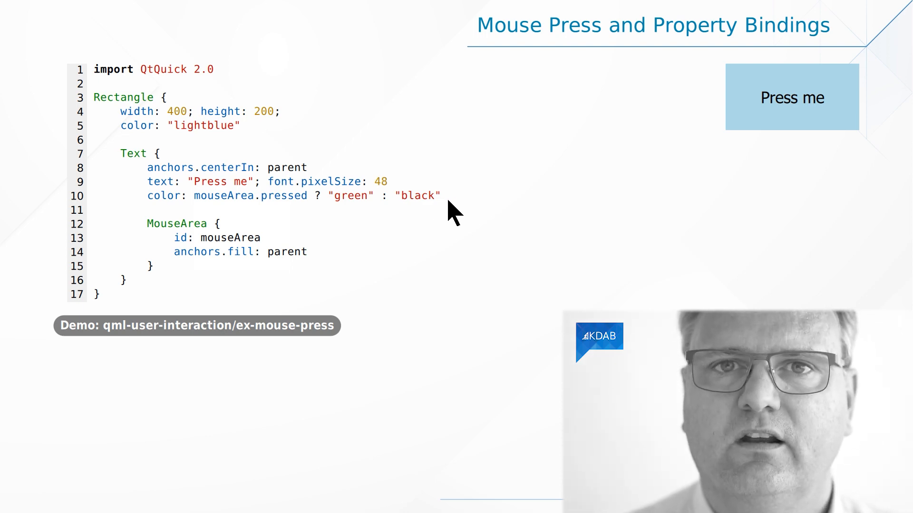
mouse_move(430, 209)
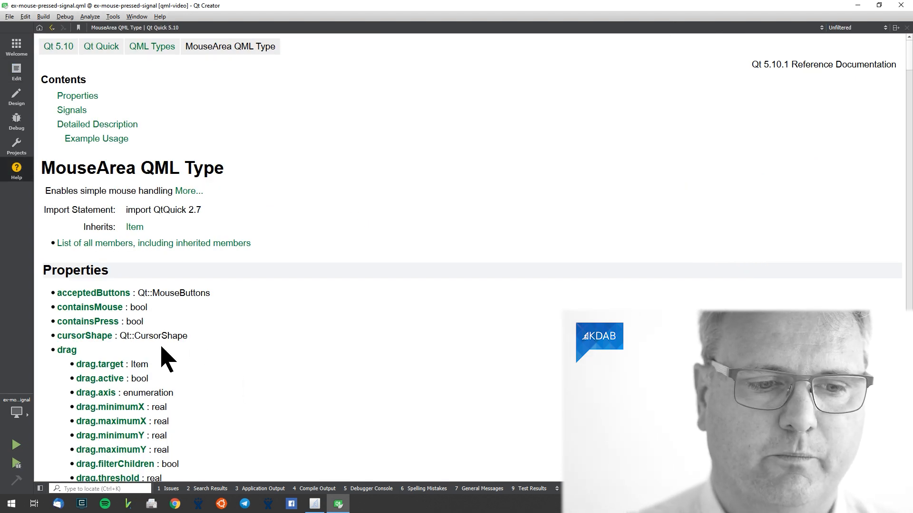
mouse_move(93, 293)
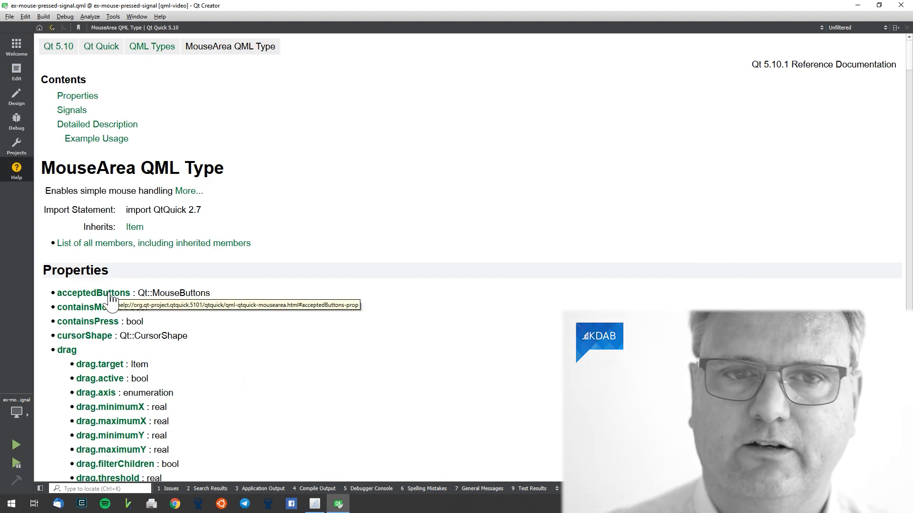
Scroll the MouseArea reference Properties list to review the drag.* entries.
scroll("down", 3)
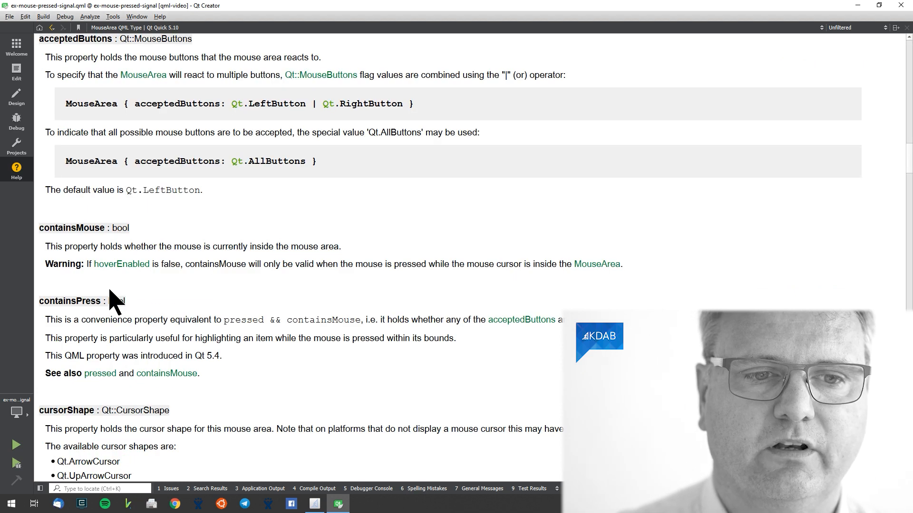
mouse_move(274, 111)
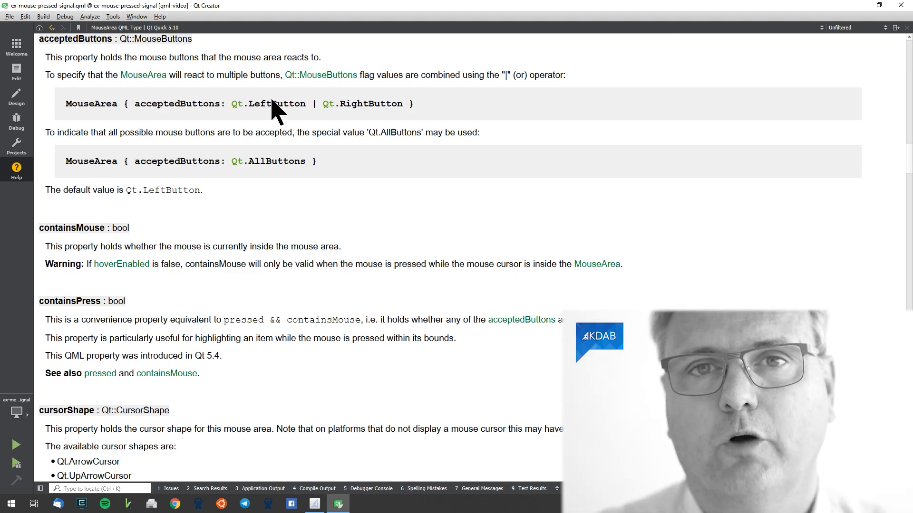
mouse_move(297, 114)
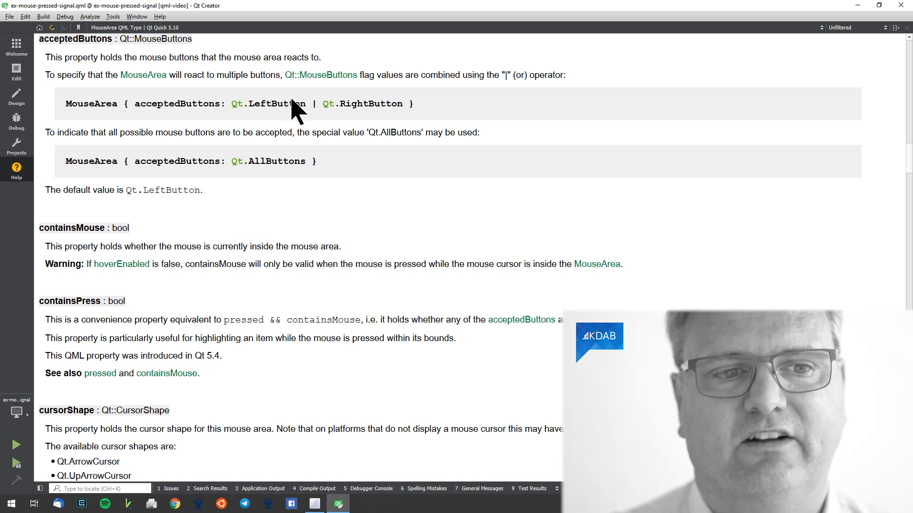
mouse_move(326, 104)
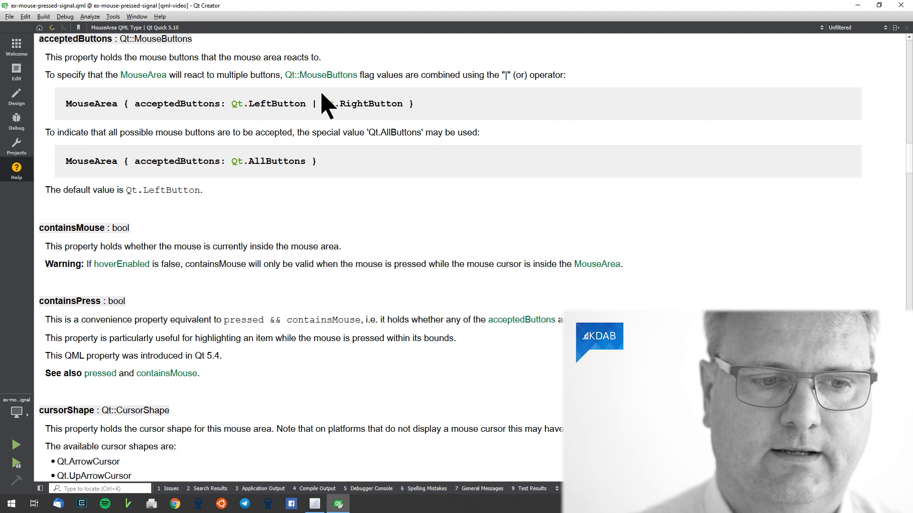
scroll("up", 3)
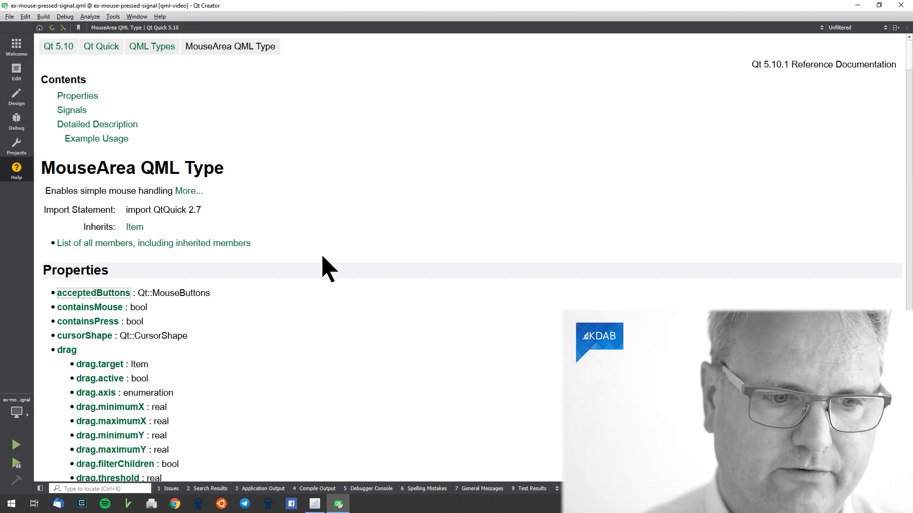
scroll("down", 3)
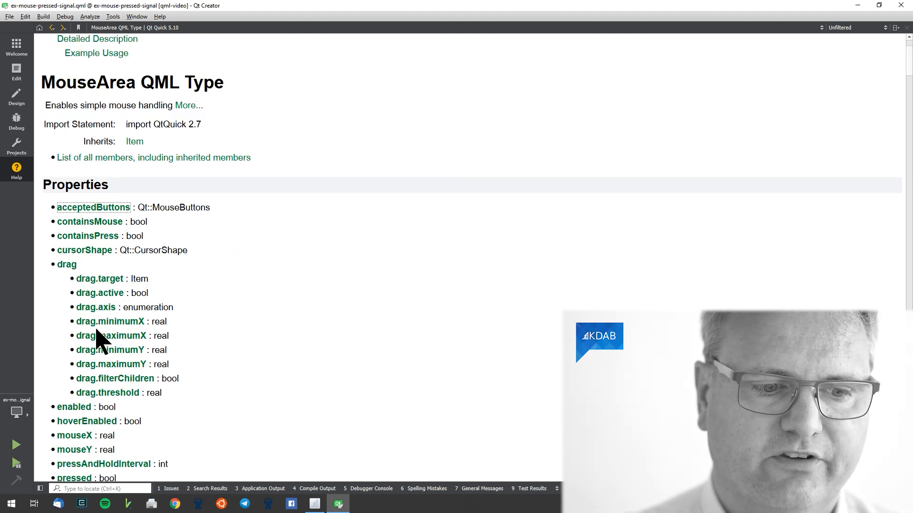
mouse_move(105, 285)
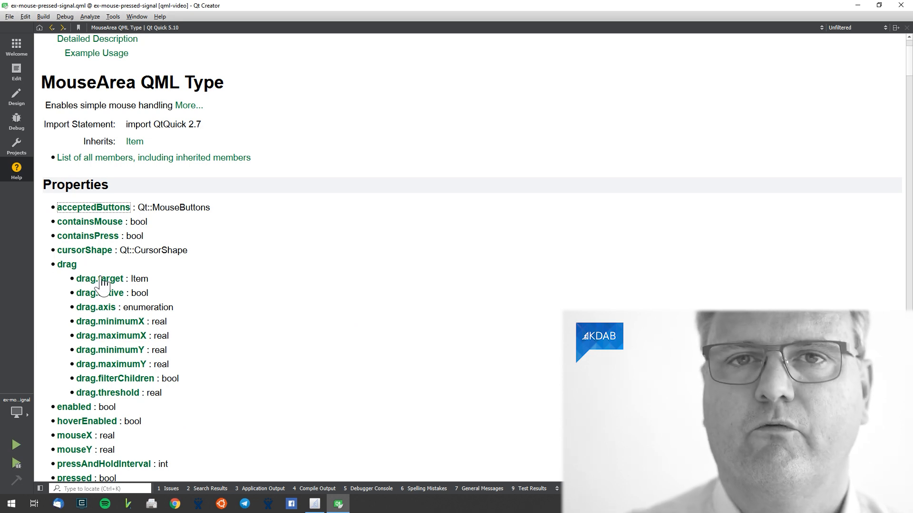
mouse_move(100, 279)
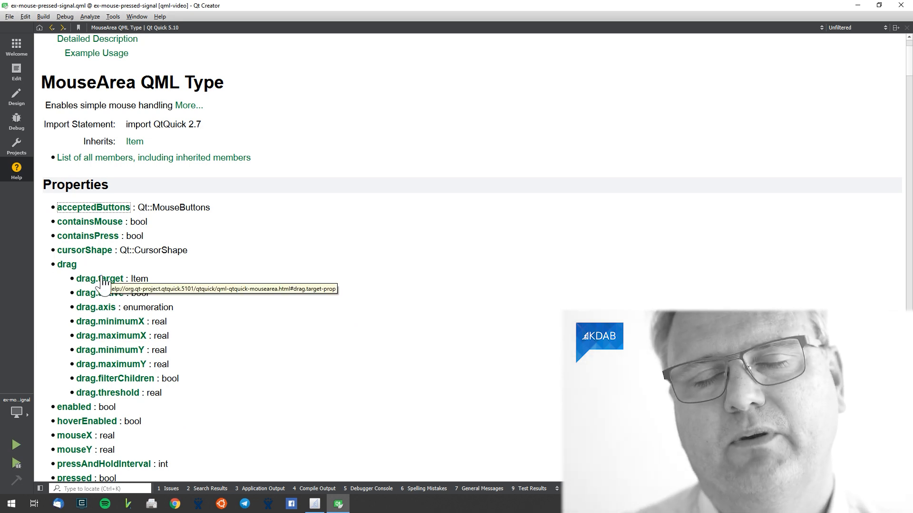
mouse_move(113, 283)
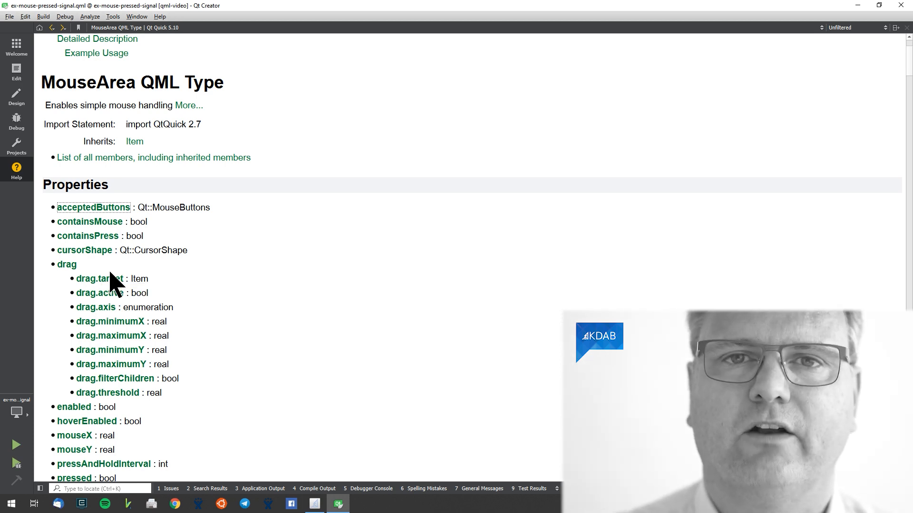
mouse_move(109, 283)
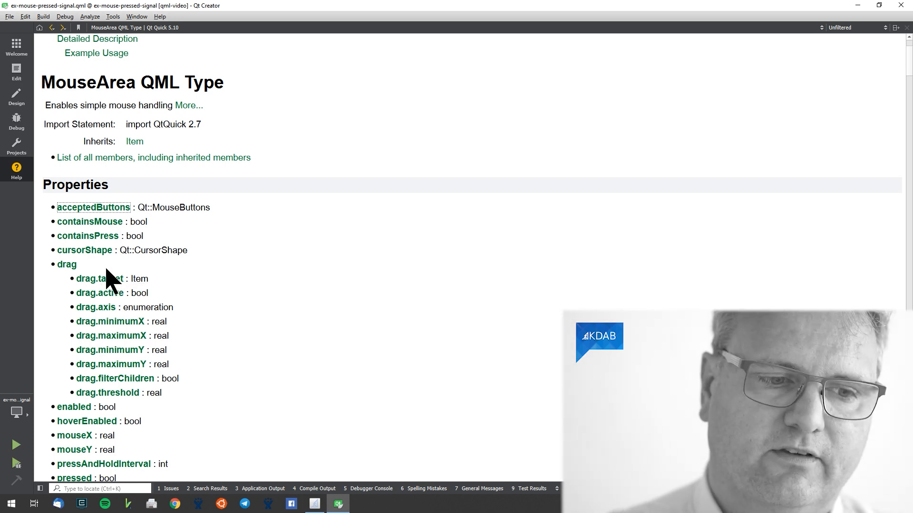
mouse_move(105, 310)
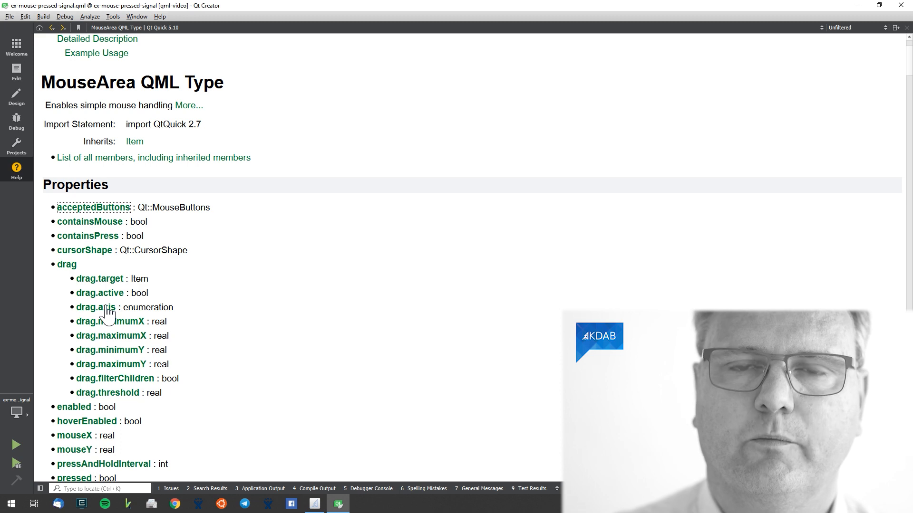
mouse_move(97, 307)
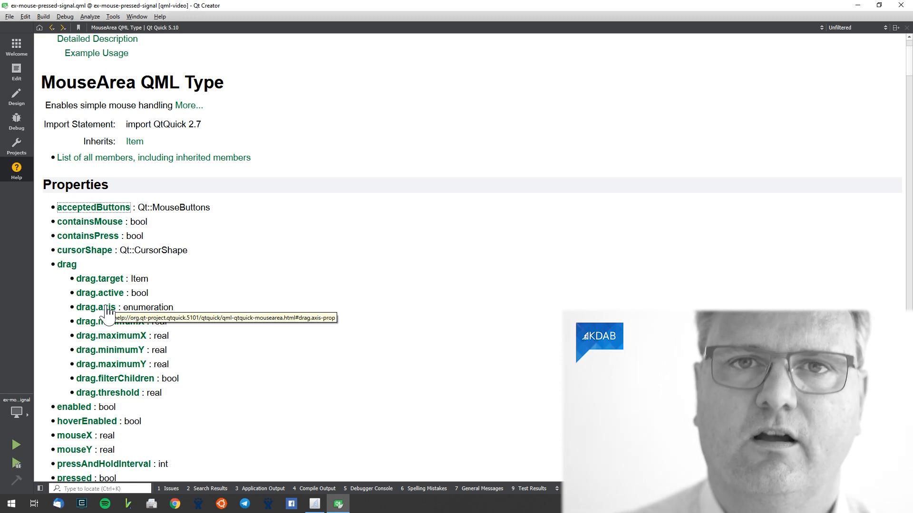
mouse_move(211, 302)
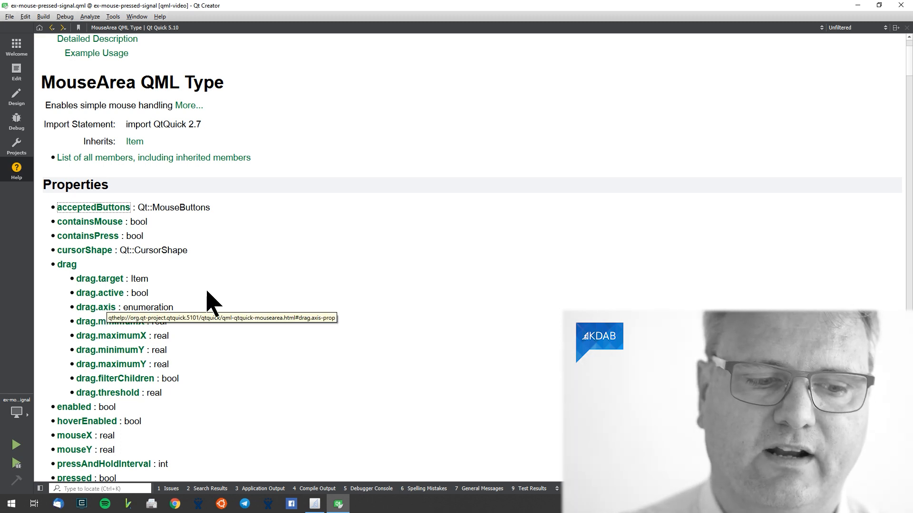
scroll("down", 3)
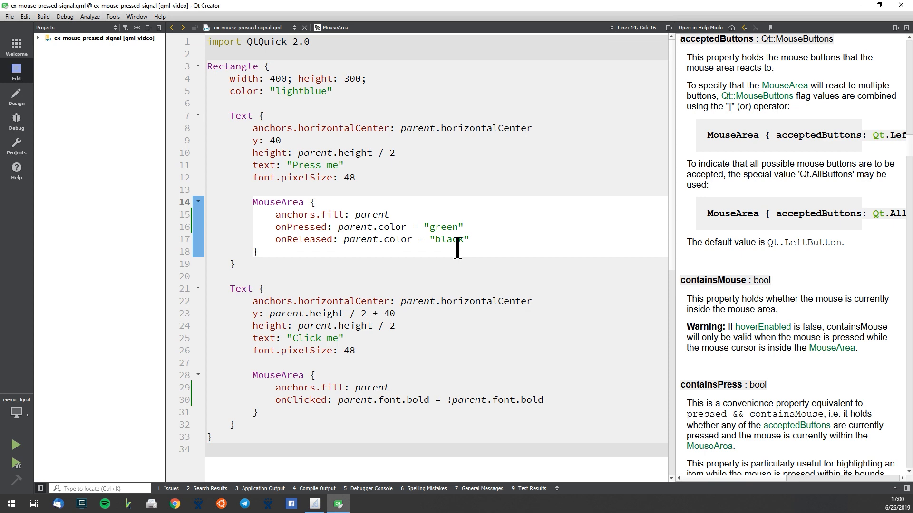
Show the MouseArea page in full Help mode and scroll to its Signals section.
left_click(699, 27)
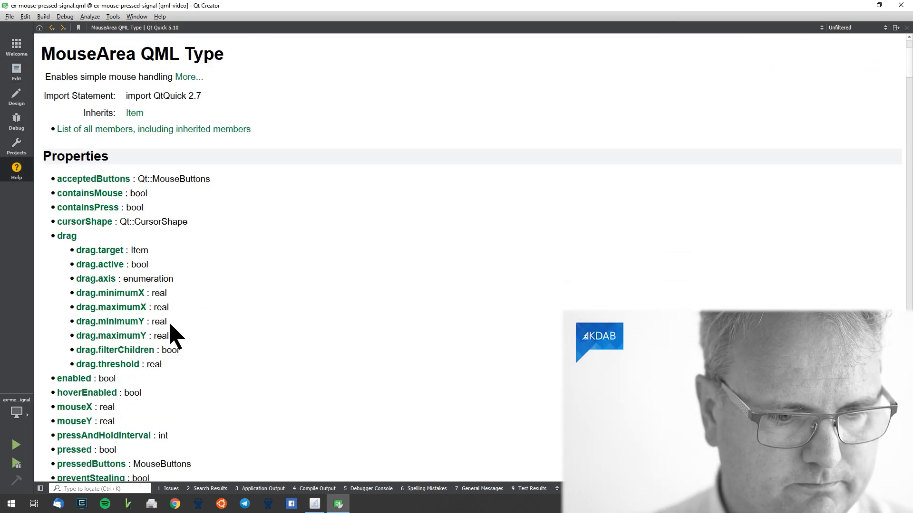
scroll("down", 3)
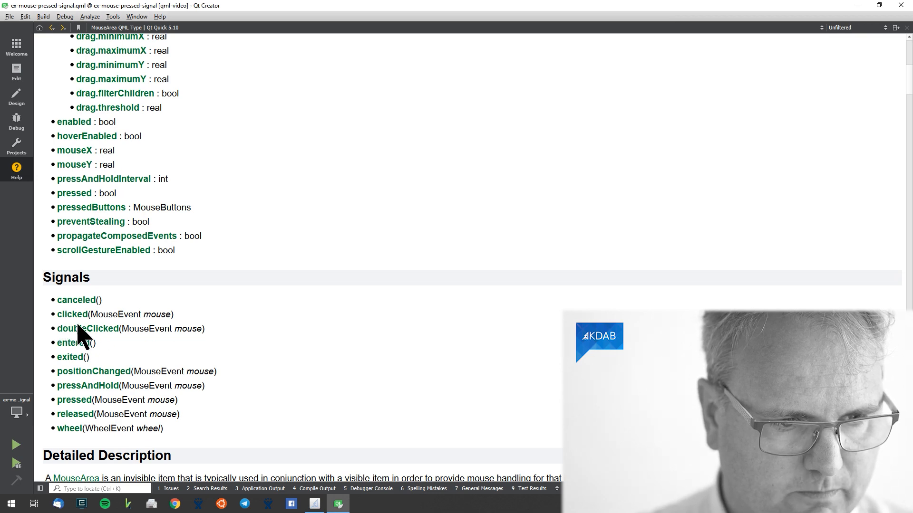
mouse_move(94, 372)
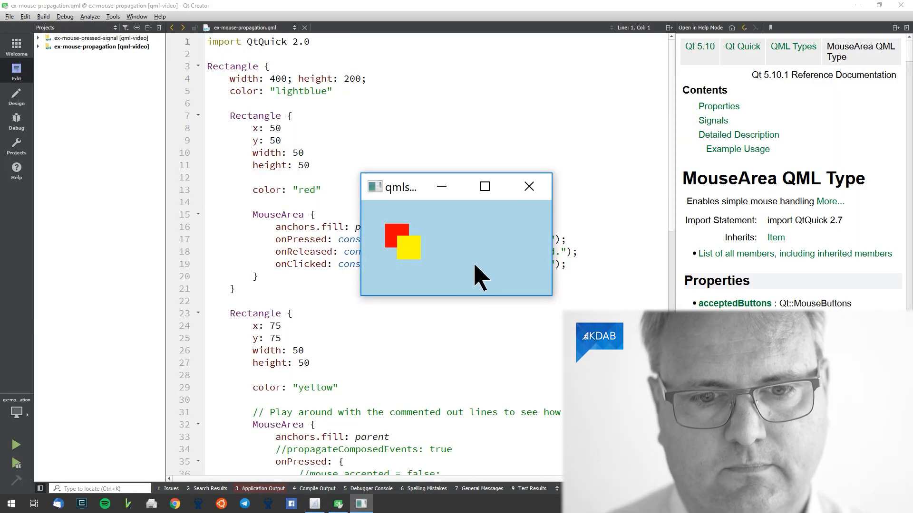
mouse_move(408, 256)
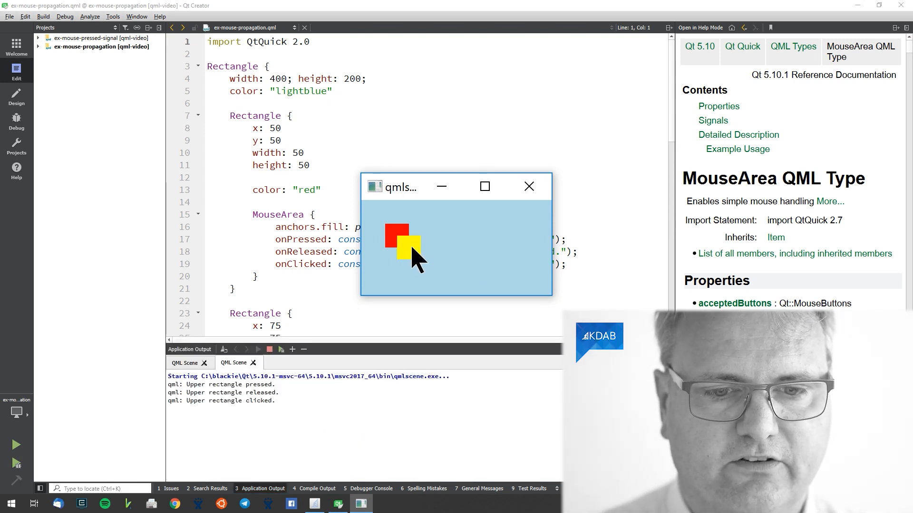
Click the red lower and yellow upper squares to log their press, release and click events.
left_click(406, 246)
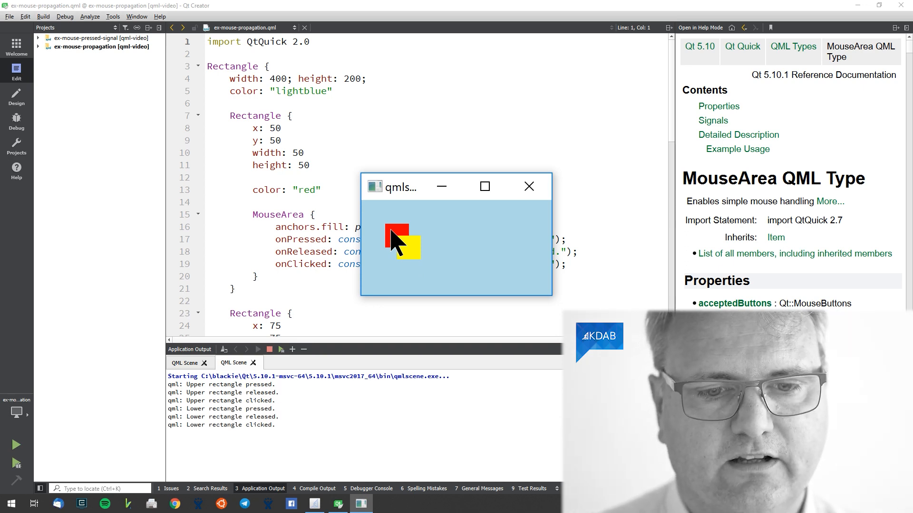
left_click(398, 239)
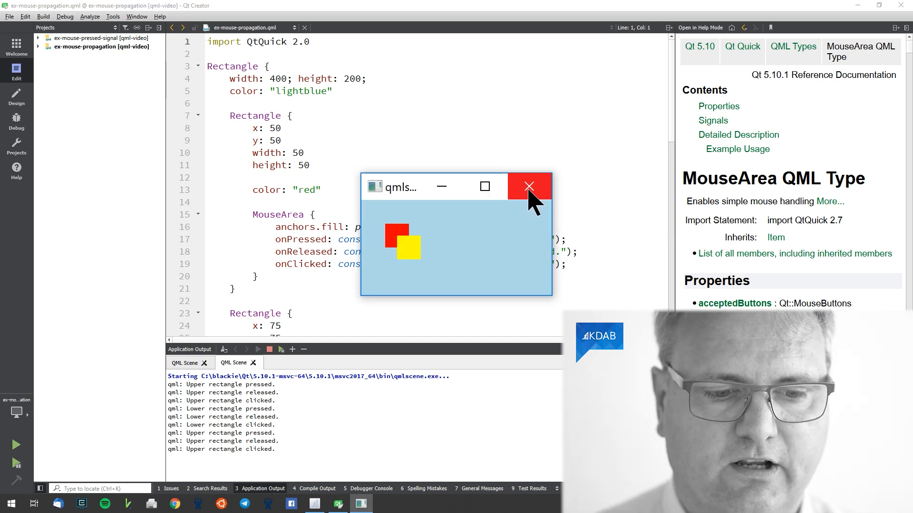
Close qmlscene, uncomment mouse.accepted = false in the upper onPressed and rerun.
left_click(528, 187)
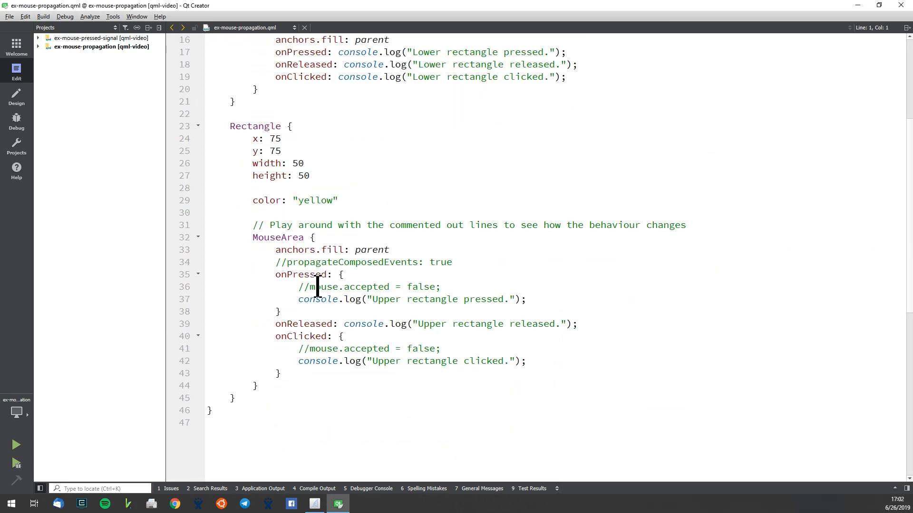
left_click(320, 286)
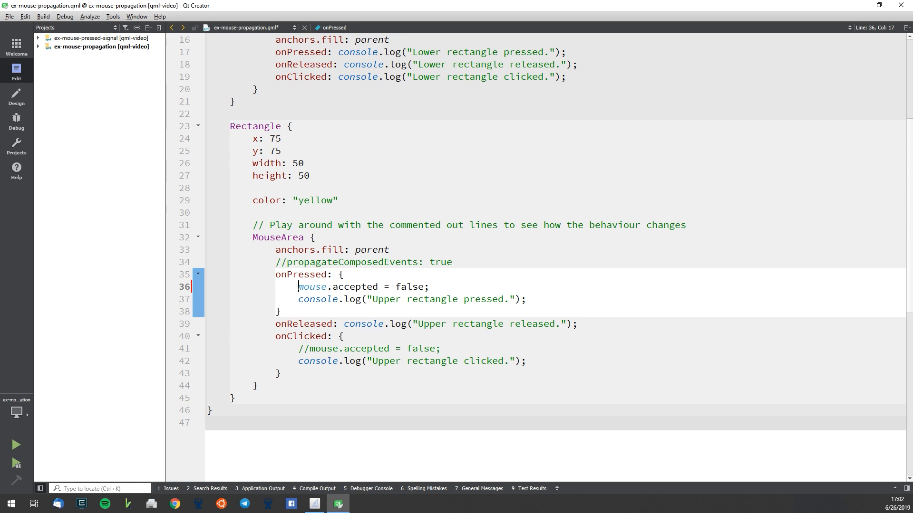
left_click(16, 445)
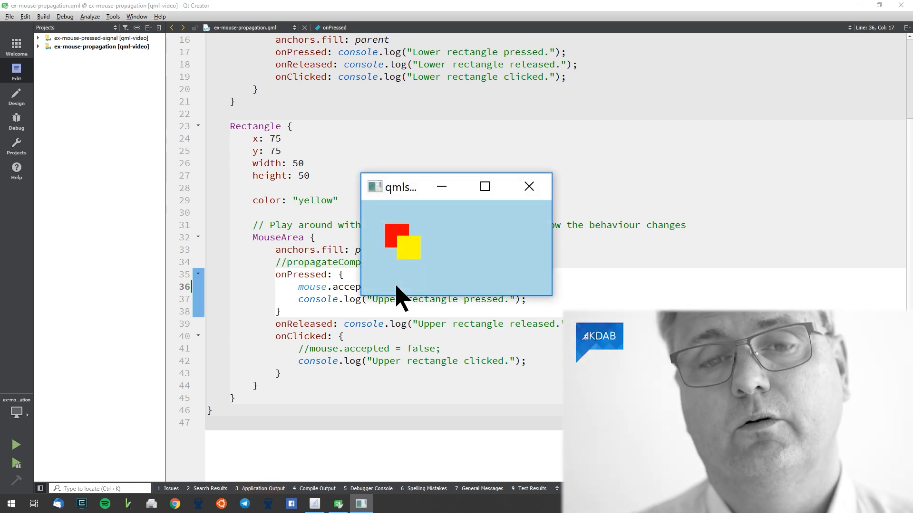
mouse_move(408, 256)
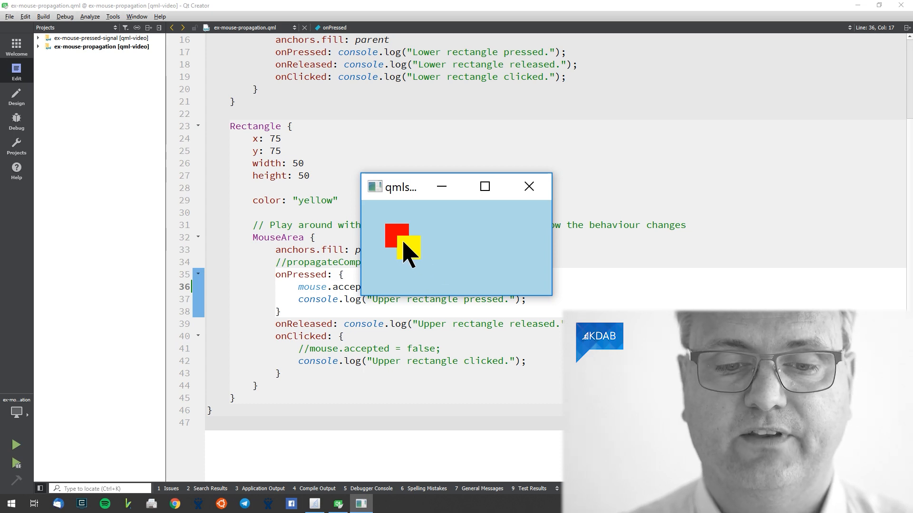
Click the yellow square repeatedly and confirm only 'Upper rectangle pressed' is logged.
left_click(407, 253)
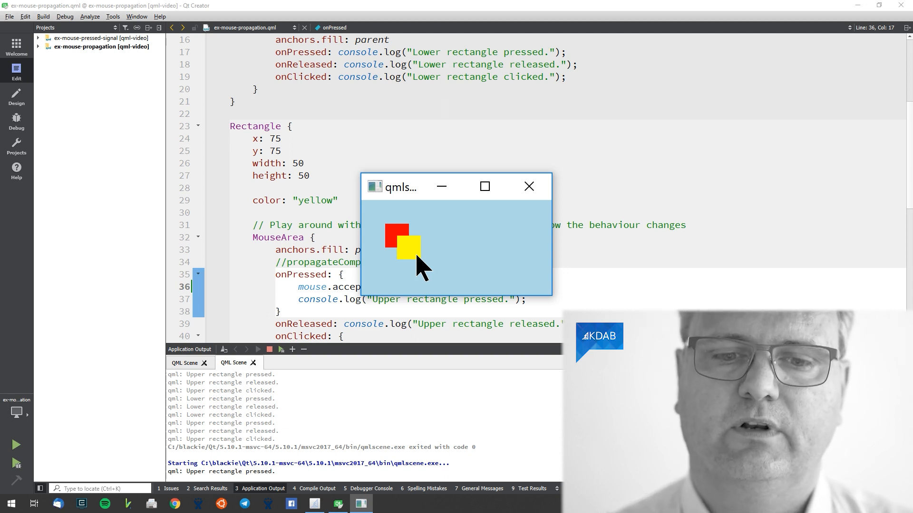
mouse_move(405, 250)
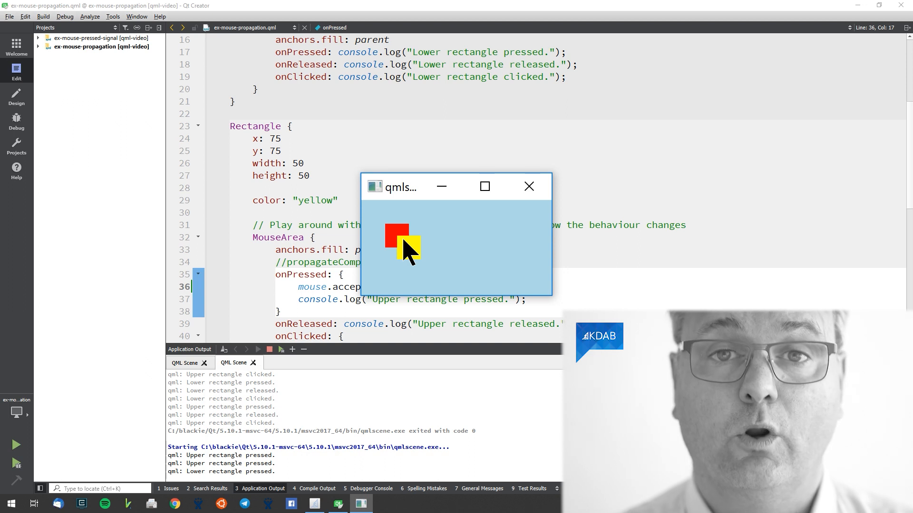
left_click(400, 232)
type("mouse.accepted = false;")
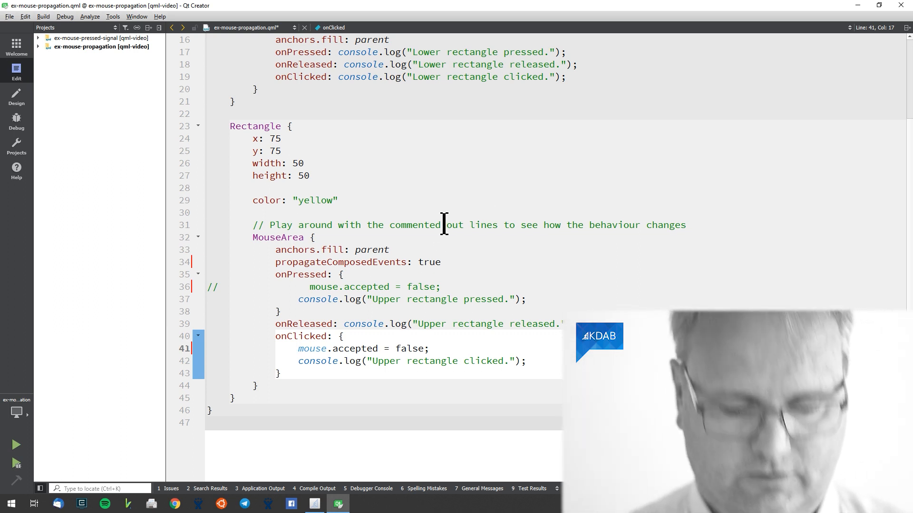
Rerun and click the yellow square to see 'Lower rectangle clicked' follow the upper events.
left_click(16, 445)
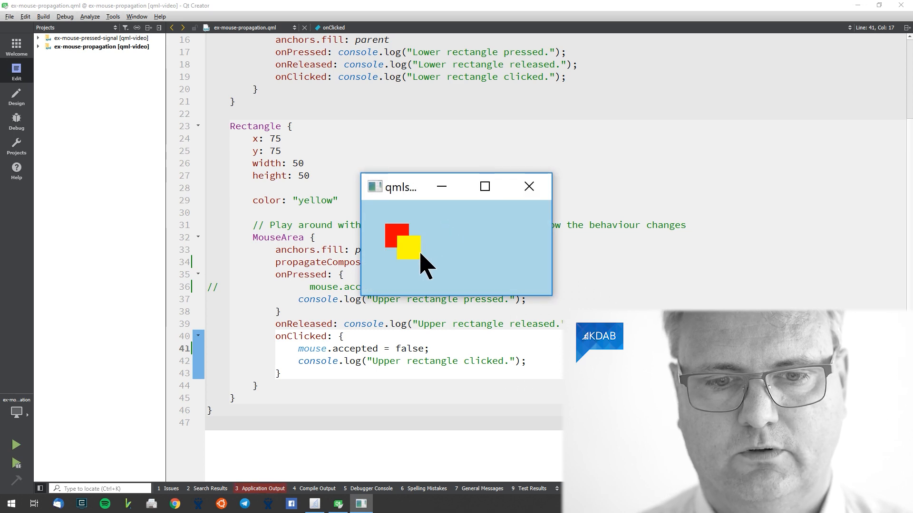
left_click(406, 249)
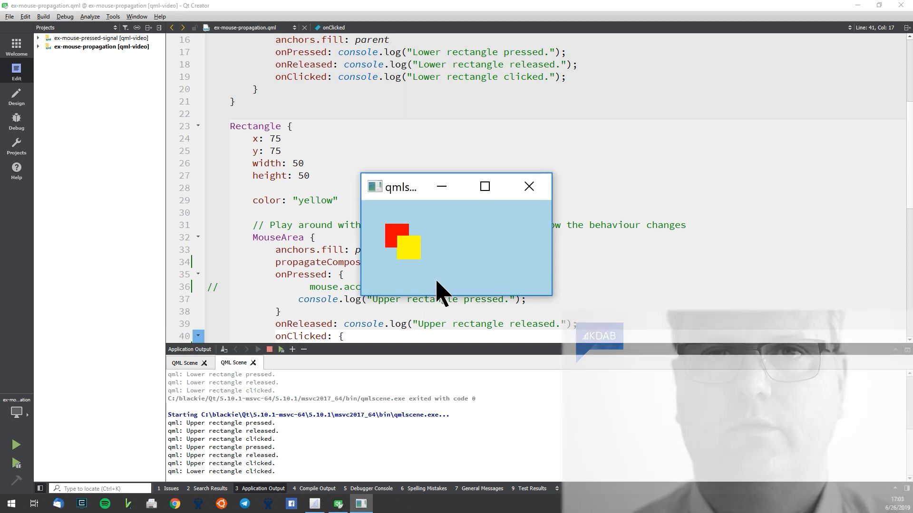
left_click(528, 186)
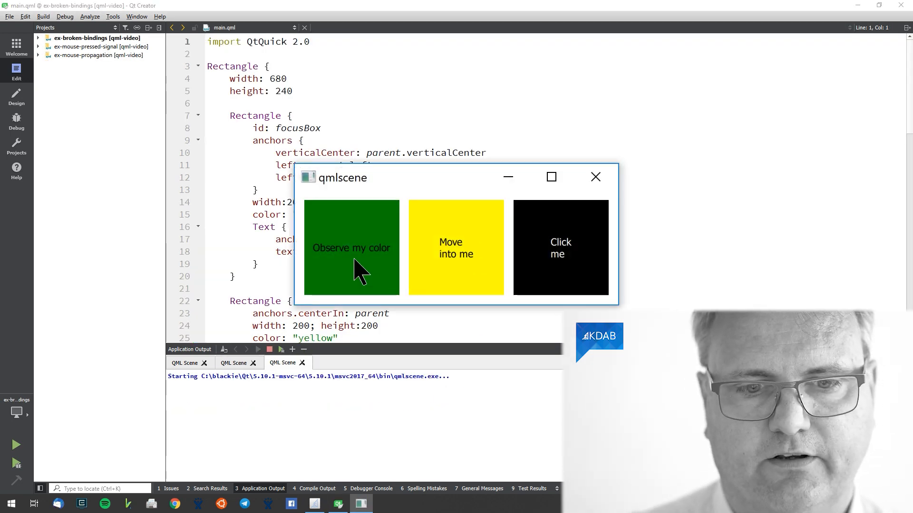
mouse_move(460, 244)
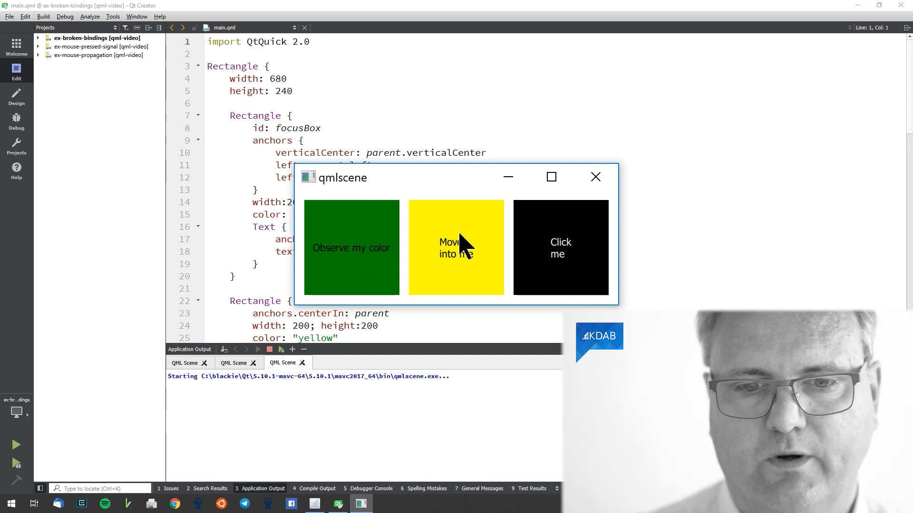
mouse_move(470, 274)
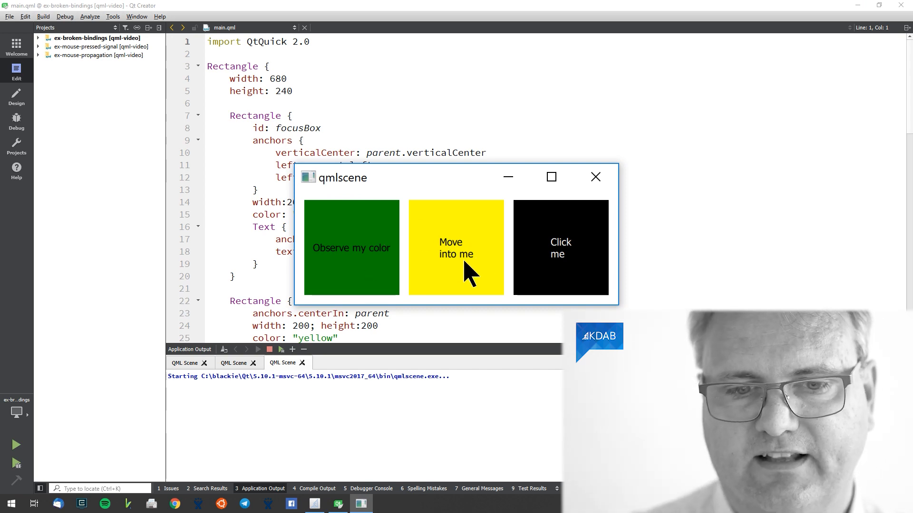
mouse_move(340, 239)
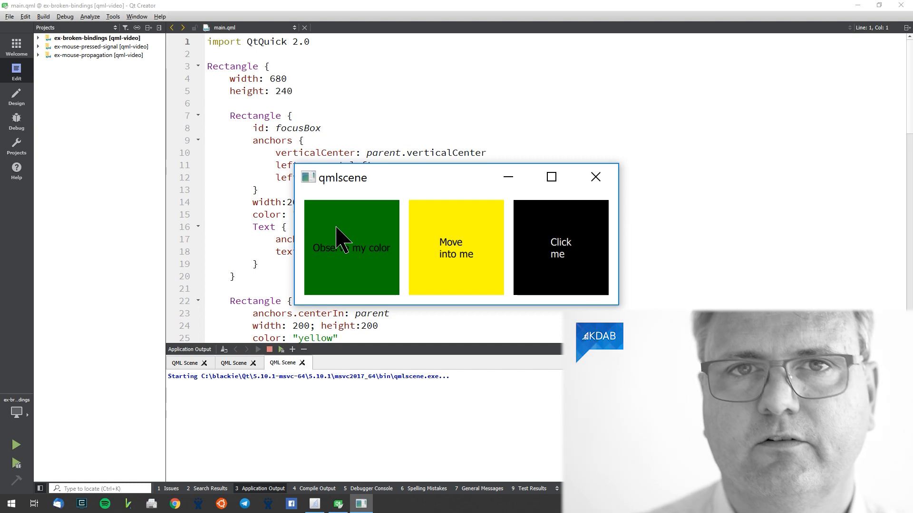
mouse_move(457, 251)
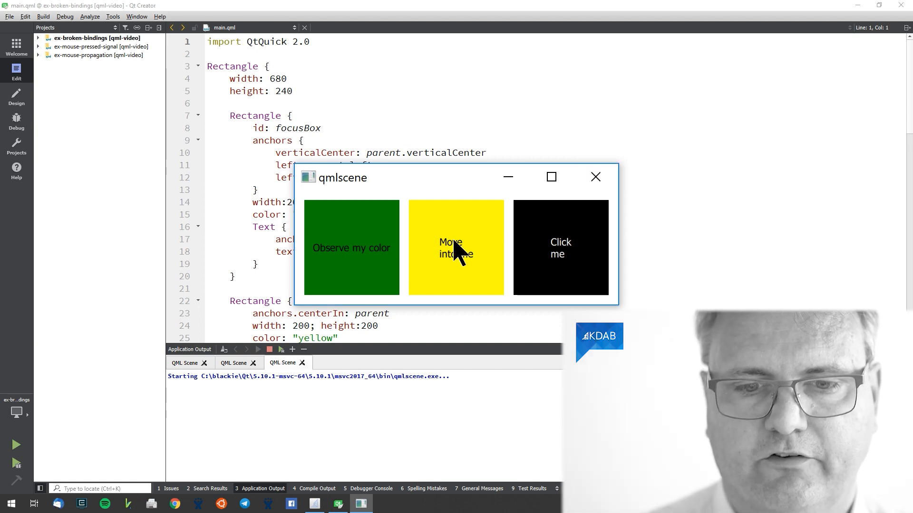
Bind focusBox color to focusArea.containsMouse ? "green" : "cyan" on line 15.
left_click(595, 177)
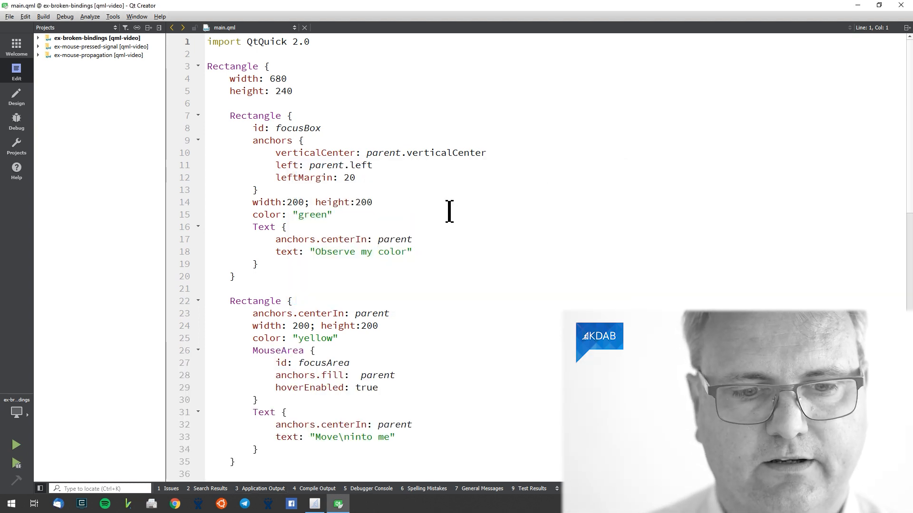
mouse_move(474, 240)
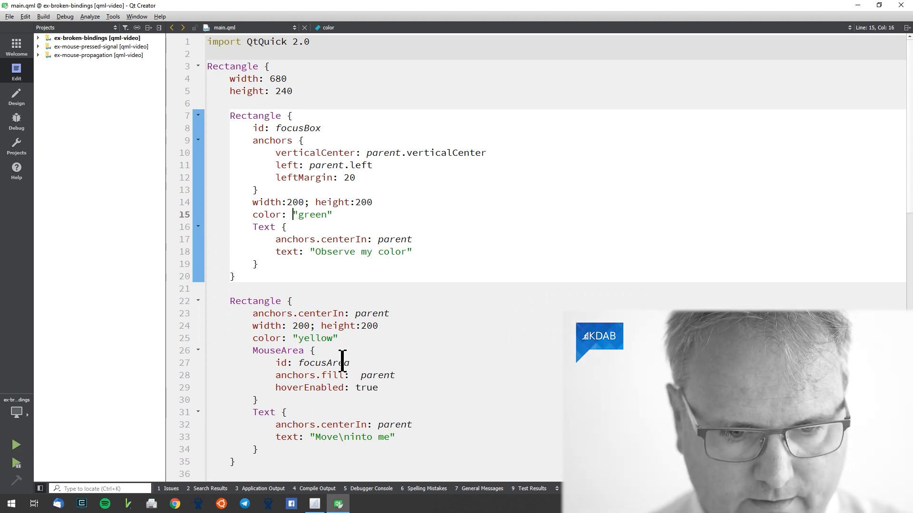
type("foc")
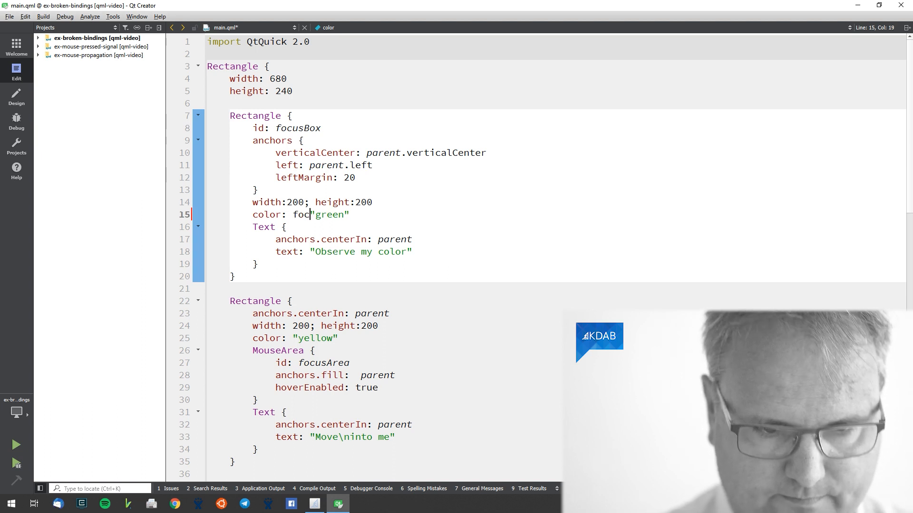
type("usArea")
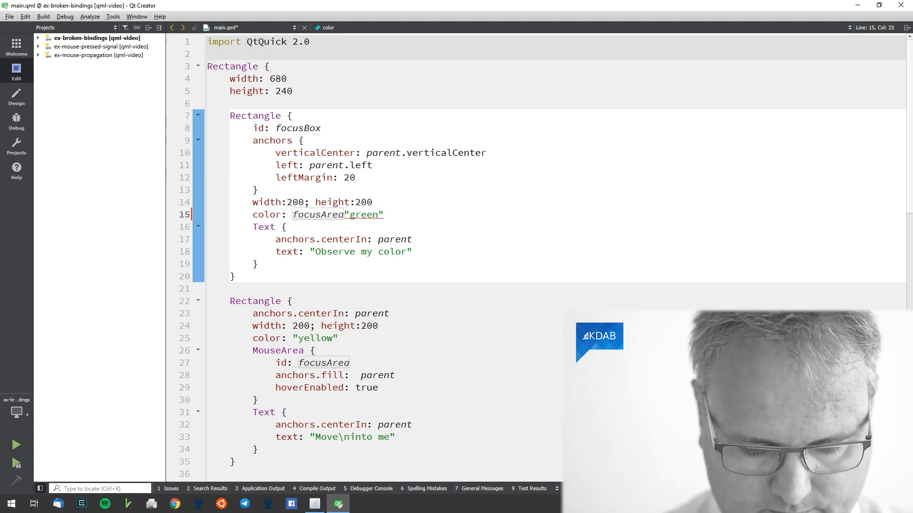
type(".containsMouse ?")
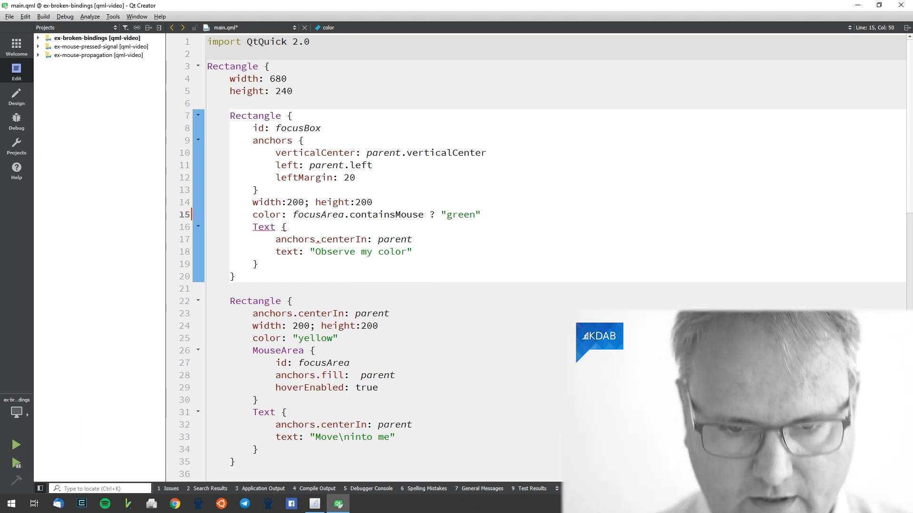
type(": \"cu")
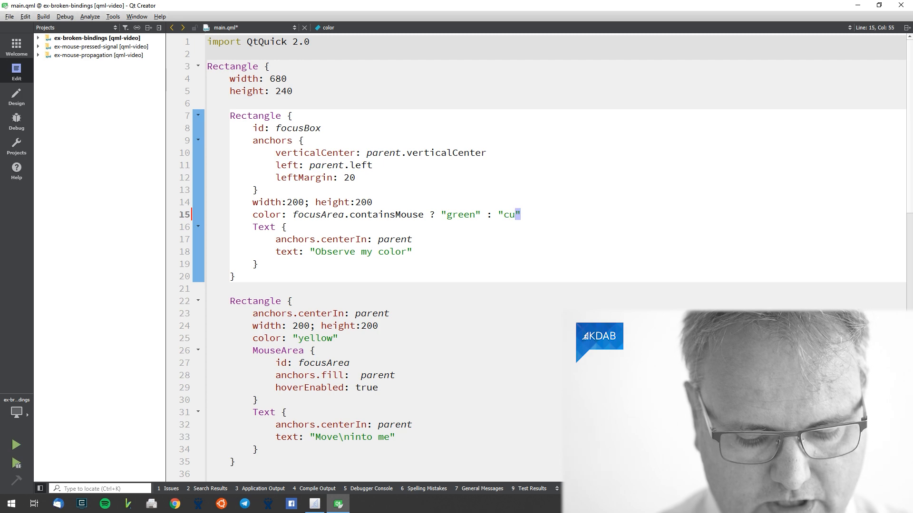
type("yan")
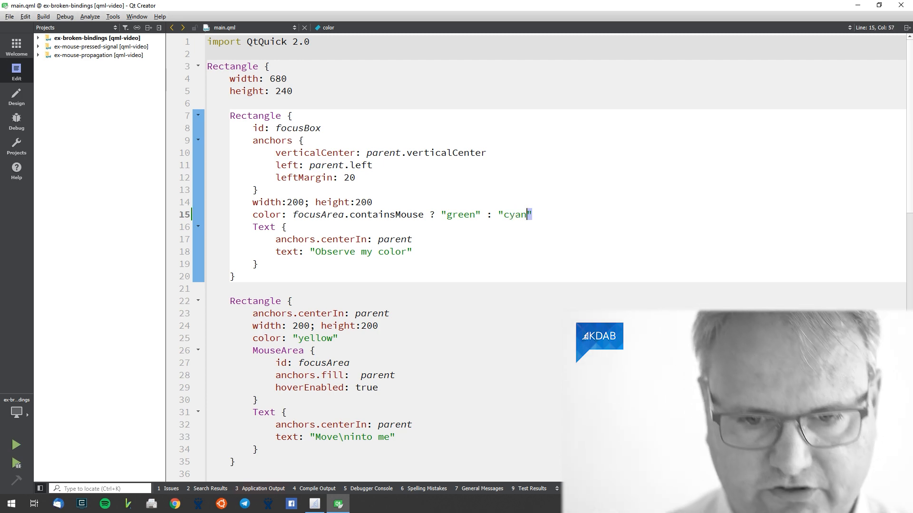
left_click(16, 445)
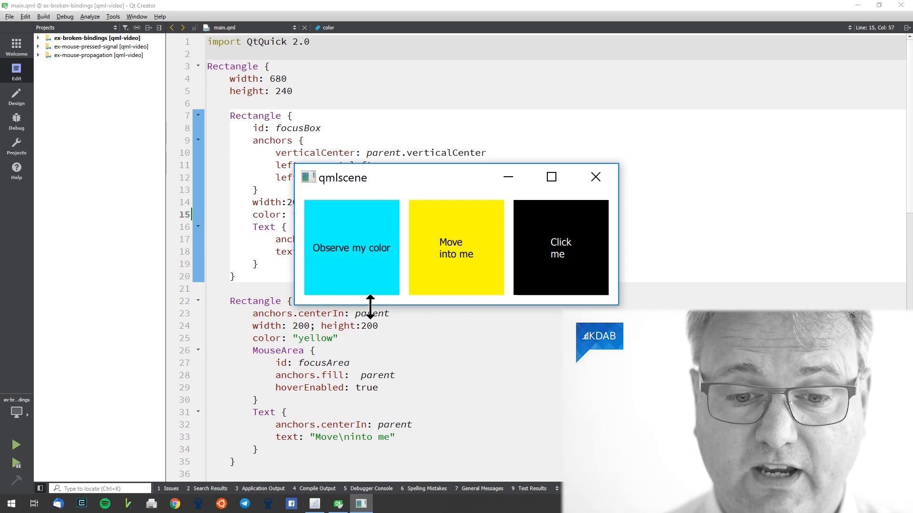
mouse_move(414, 287)
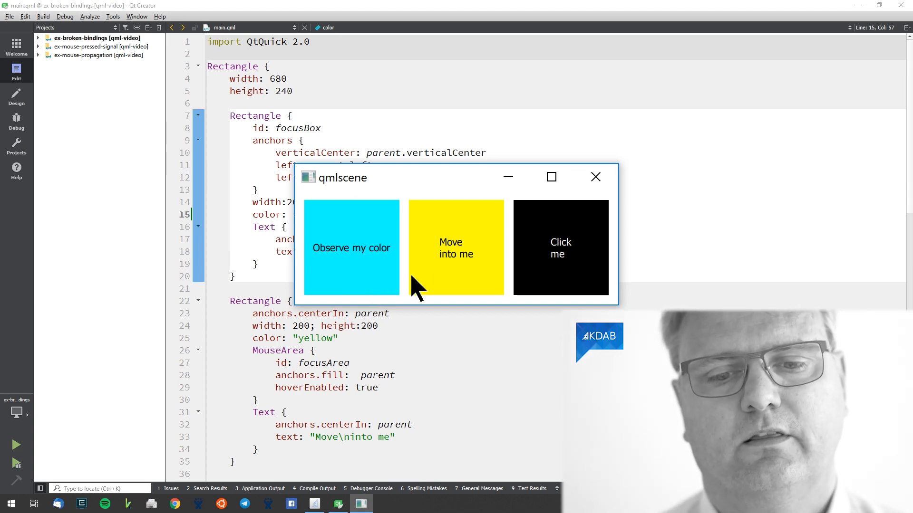
mouse_move(368, 249)
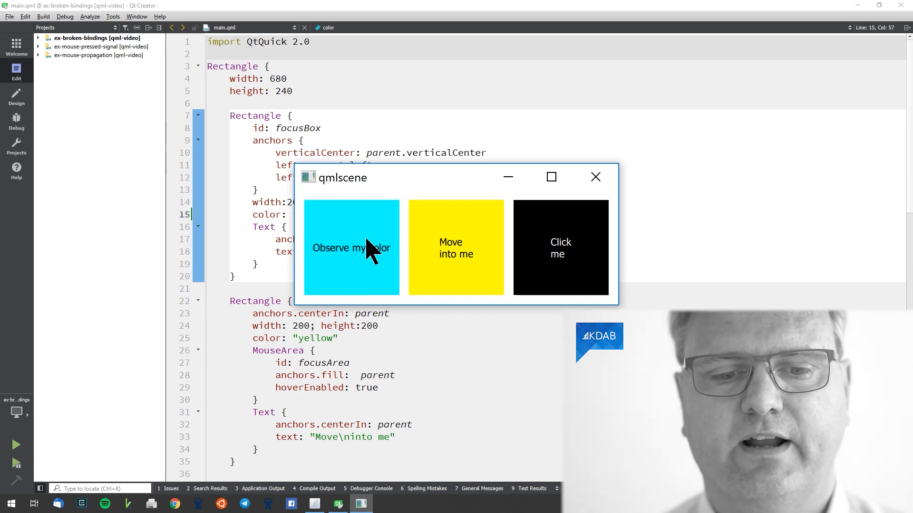
mouse_move(460, 250)
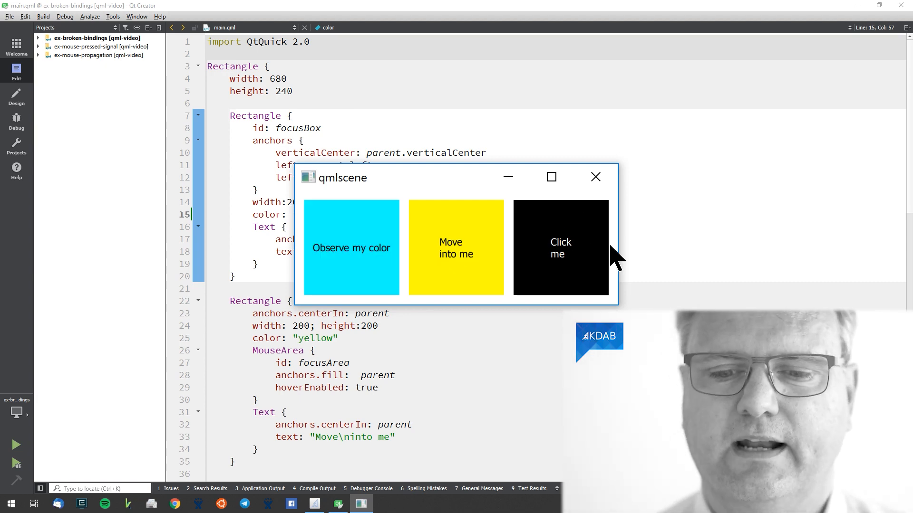
left_click(595, 177)
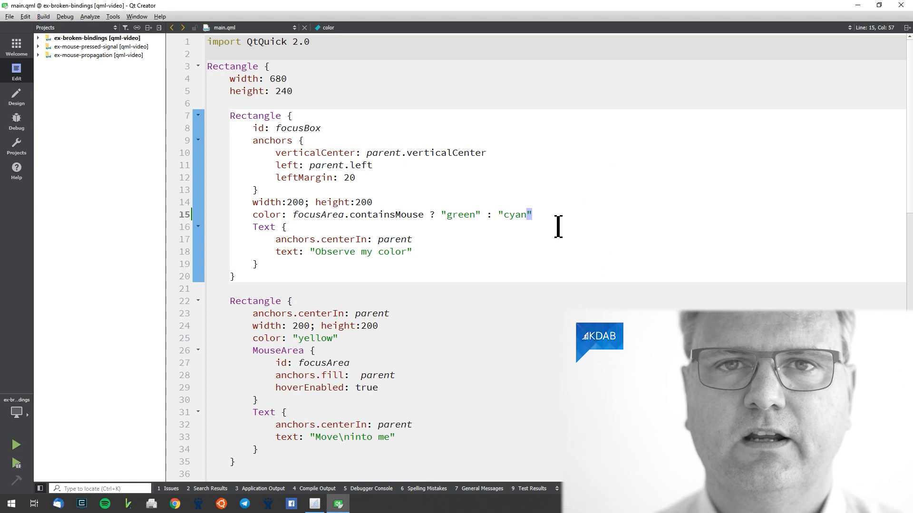
Add onClicked: focusBox.color = "blue" to clickArea and run the scene.
scroll("down", 3)
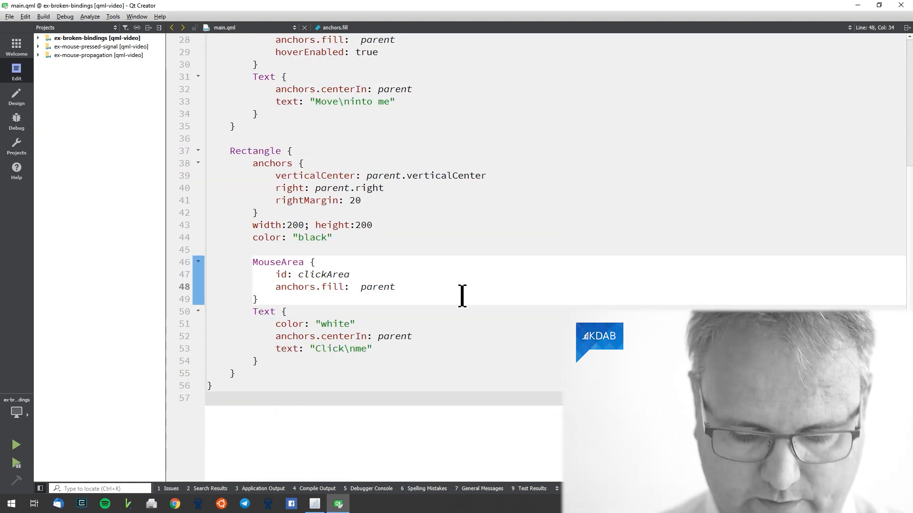
type("onClicked:")
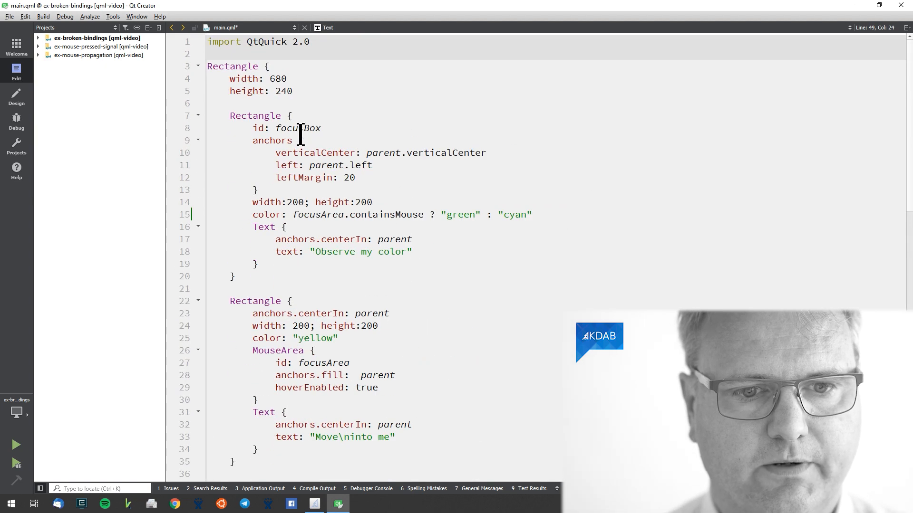
scroll("down", 3)
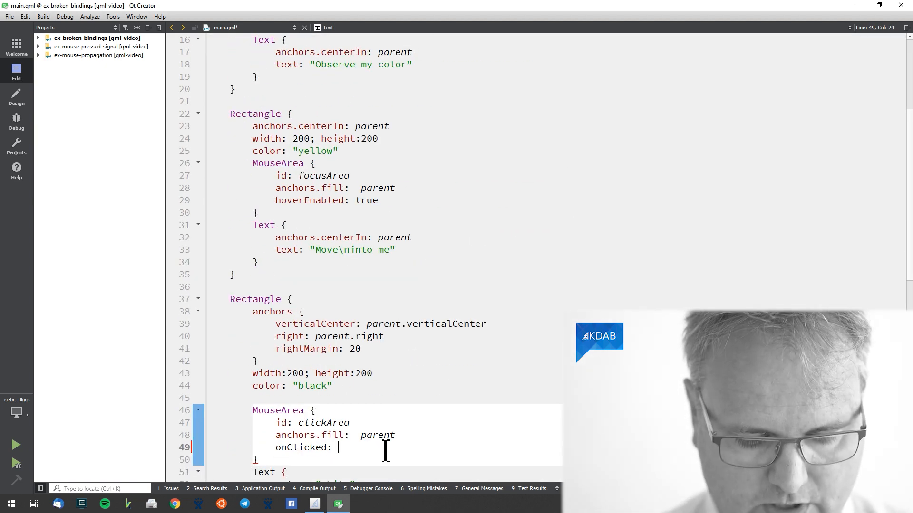
type("focus")
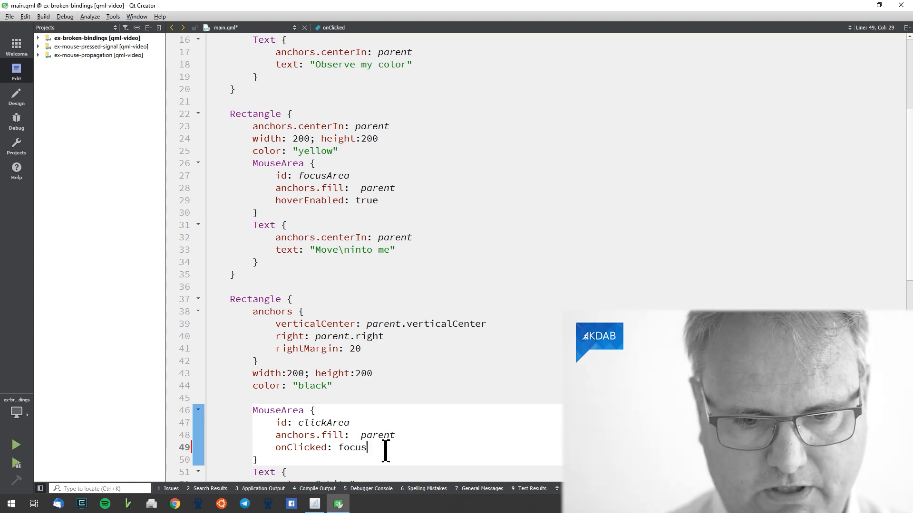
type("Box.color")
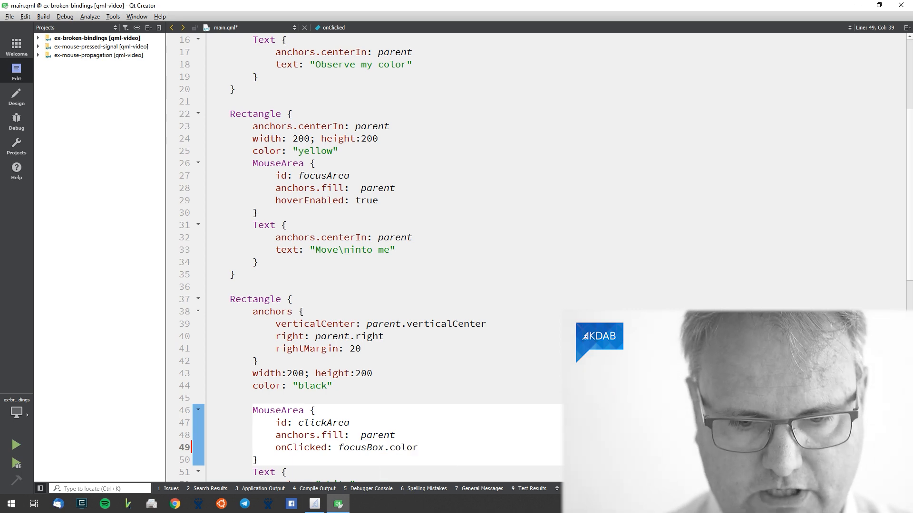
type("=")
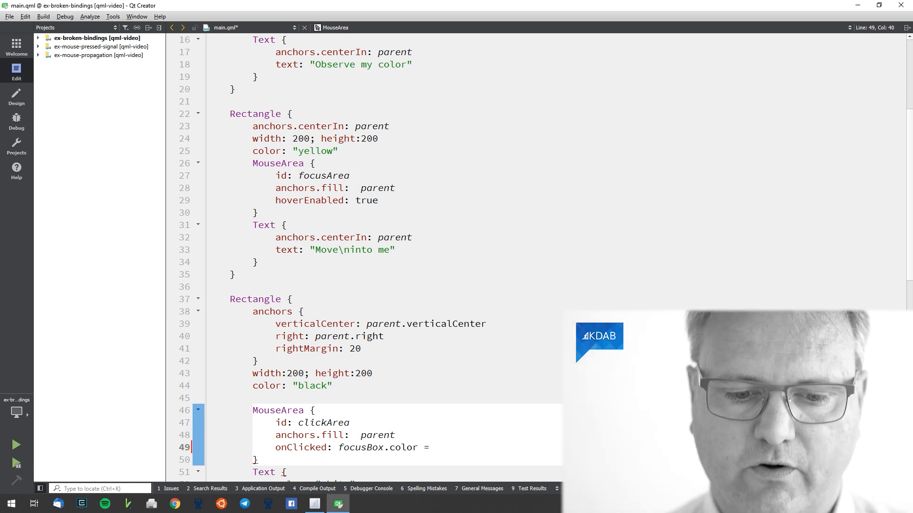
type("2")
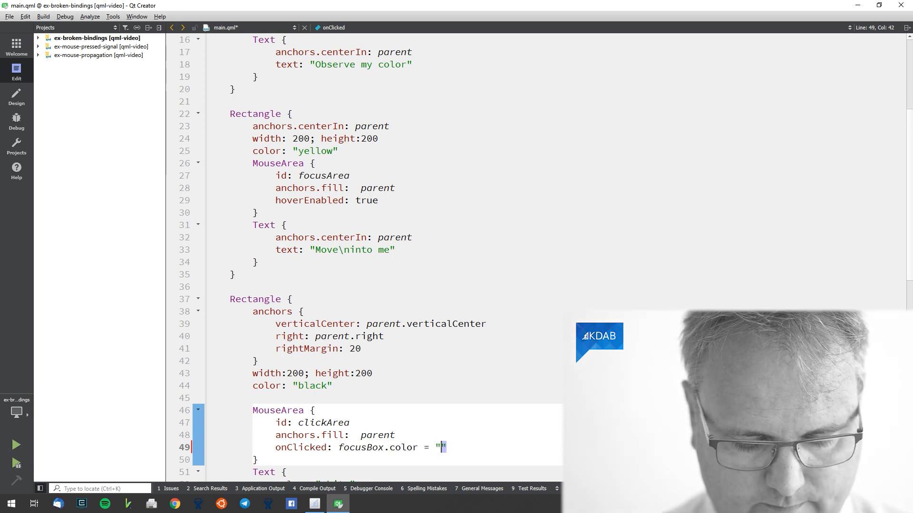
type("blue")
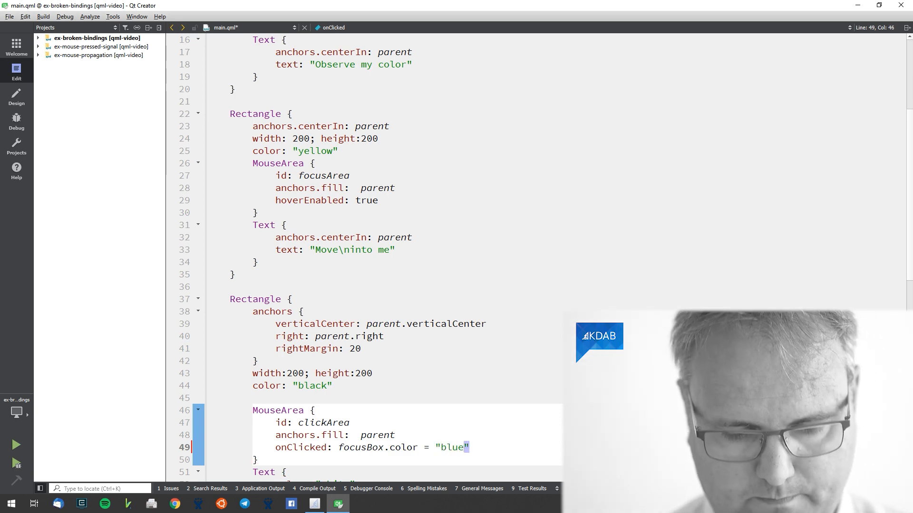
left_click(16, 445)
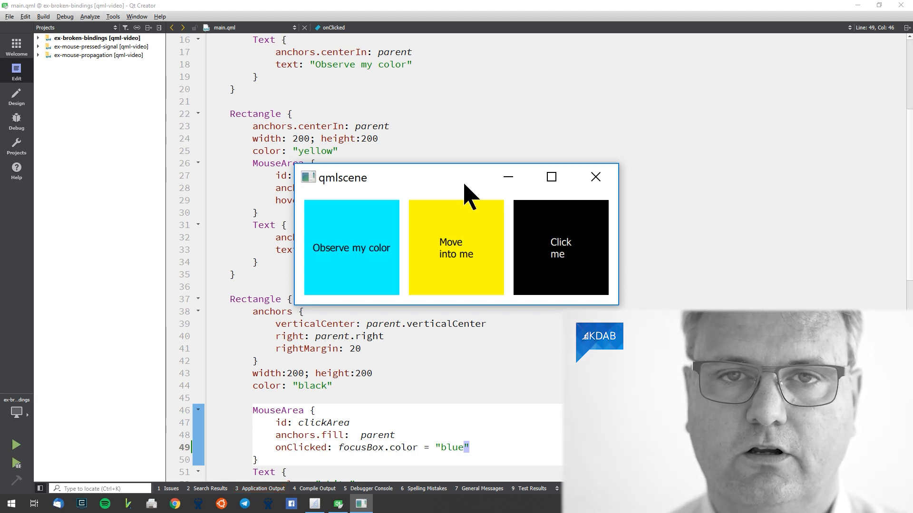
mouse_move(456, 255)
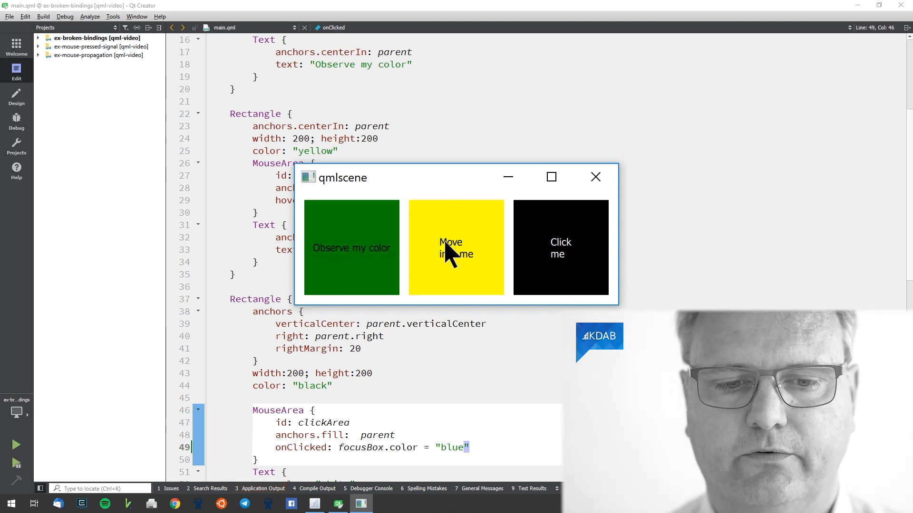
mouse_move(464, 195)
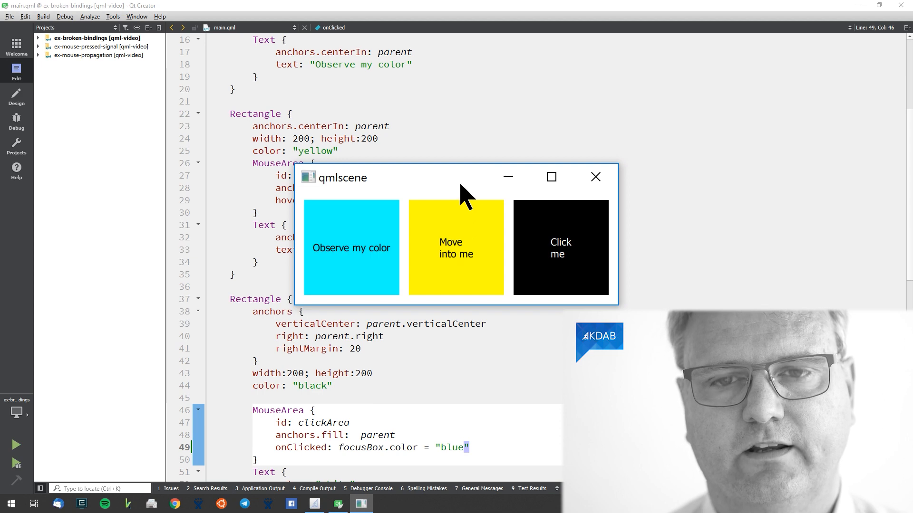
Click the black Click me square so the Observe my color square turns blue.
left_click(559, 247)
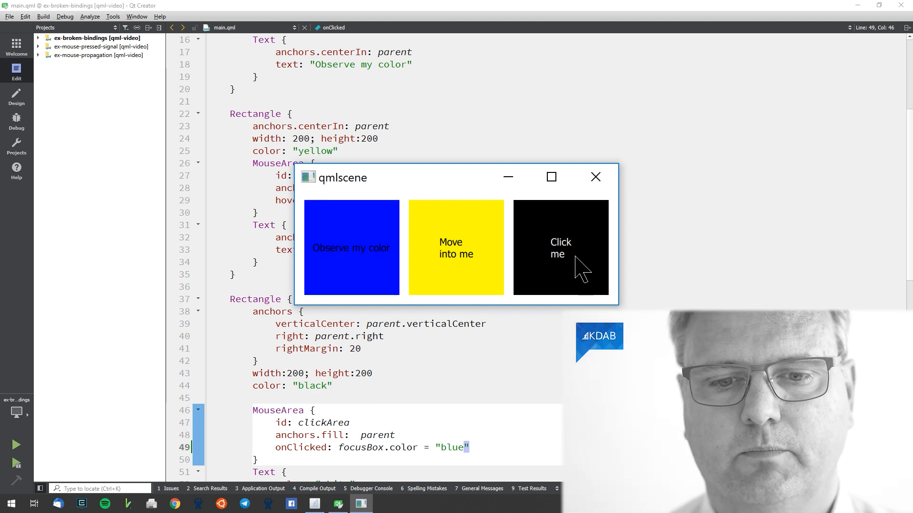
mouse_move(455, 268)
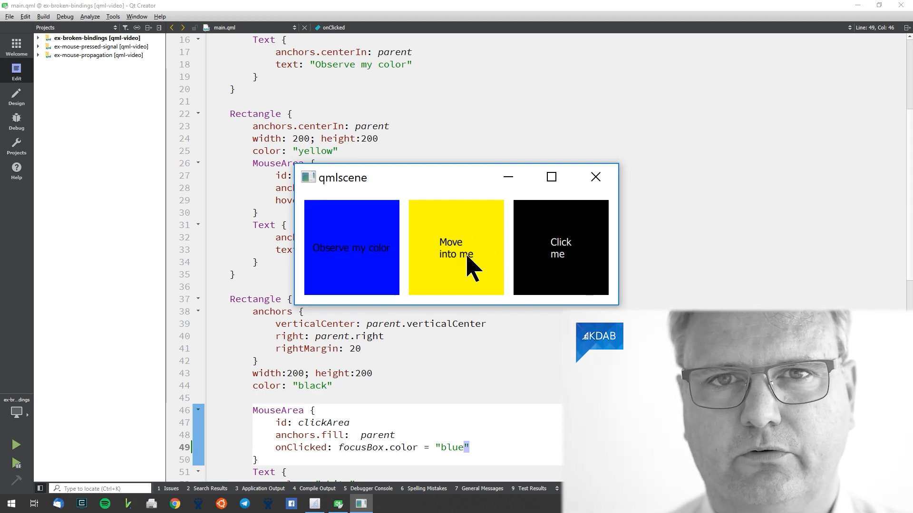
mouse_move(433, 258)
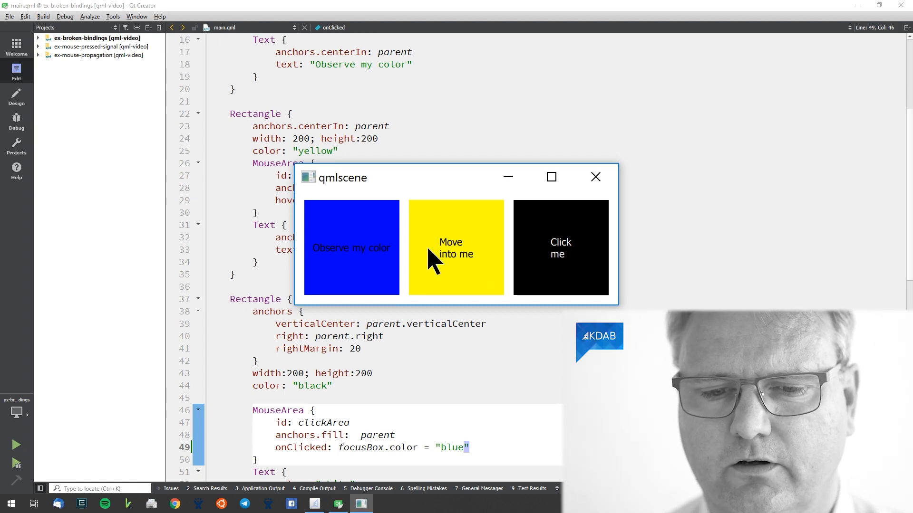
mouse_move(472, 262)
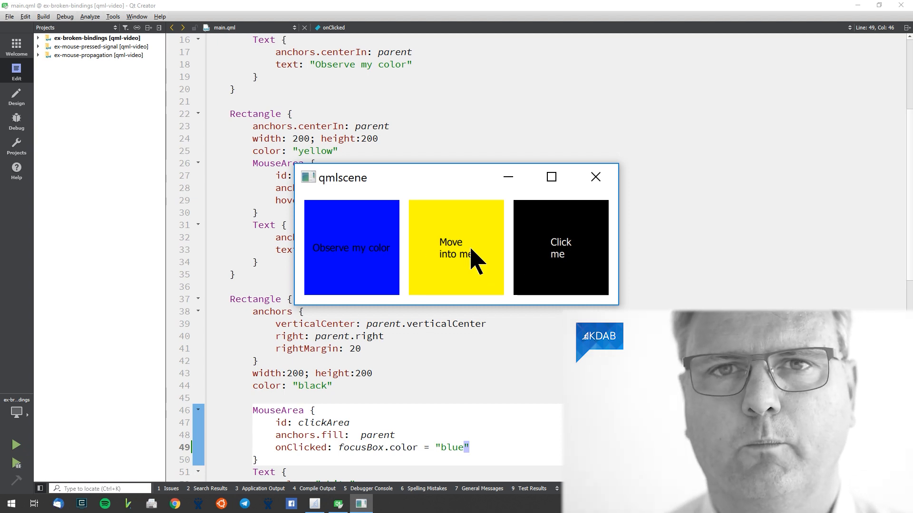